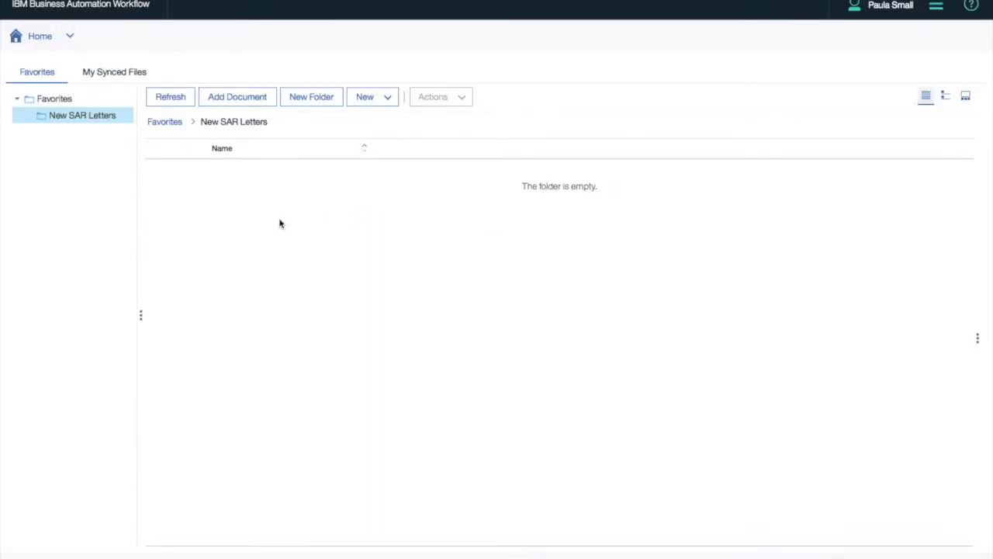
- Add the GDPR Inquiry letter as a SAR Letter with the data subject's name (Thompson) filled in
left_click(236, 96)
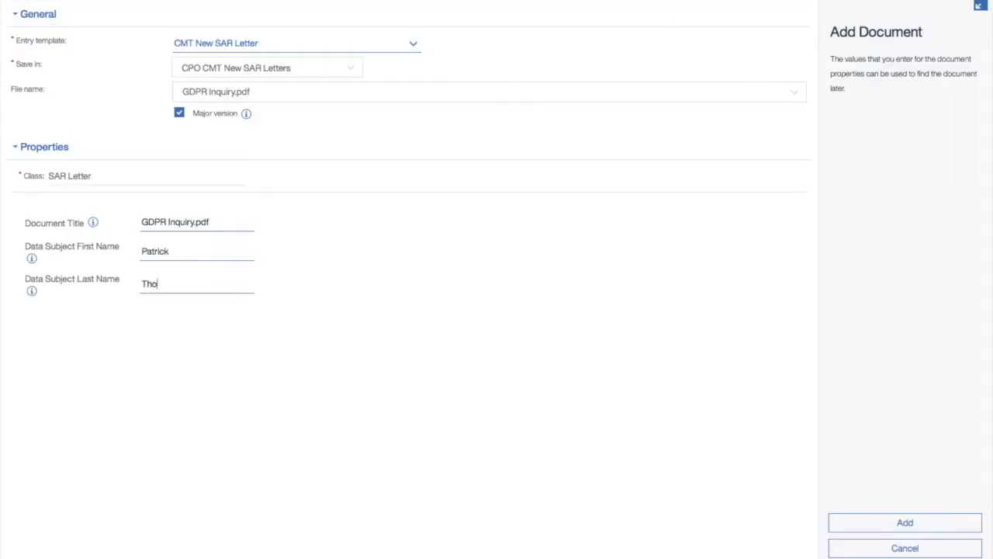
type("mpson")
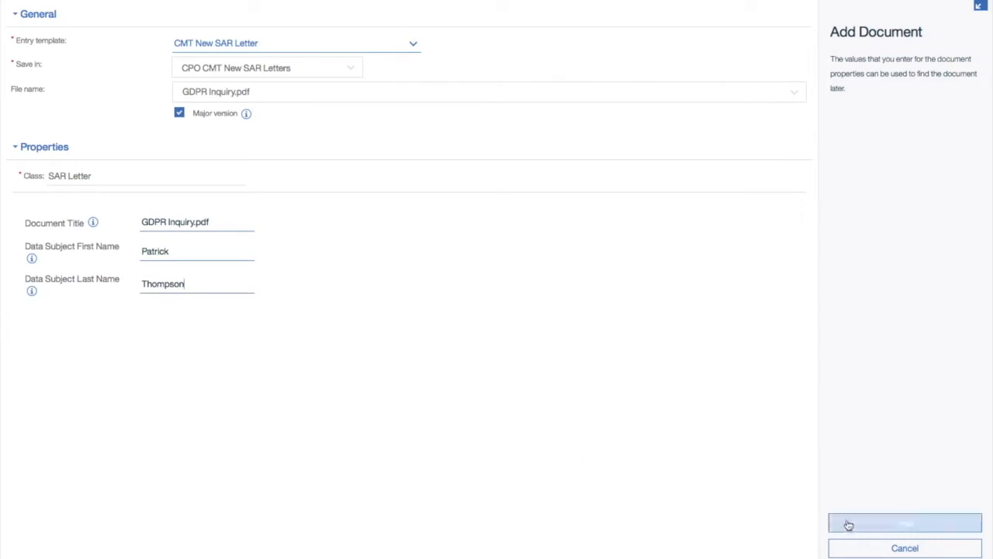
left_click(905, 521)
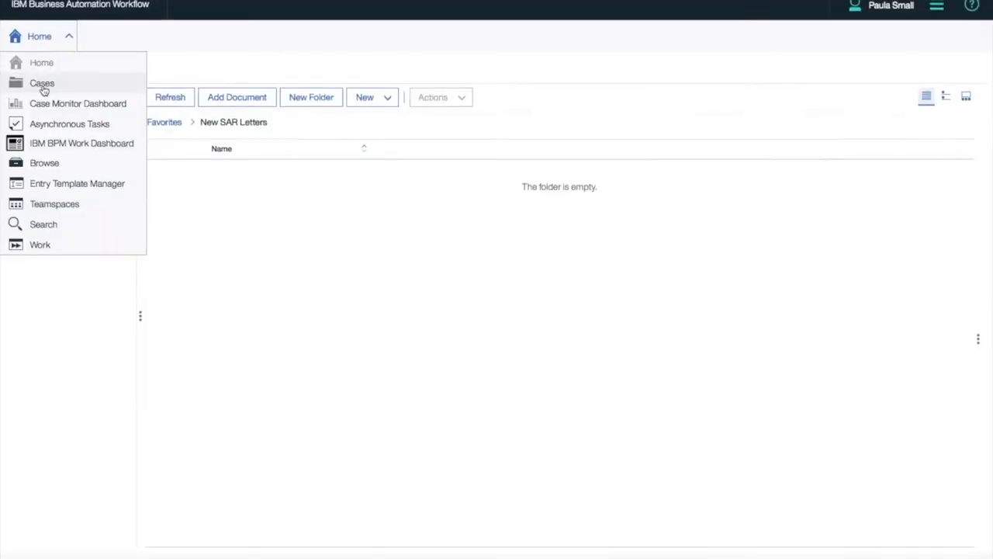
- From Cases, set the Validate task's requester type to Customer and view its Assets to Search
left_click(42, 84)
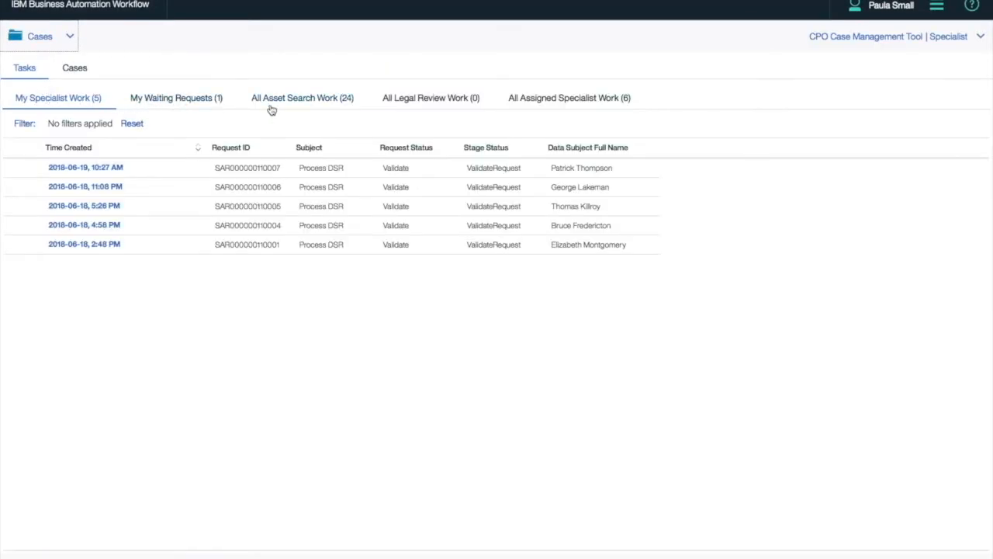
mouse_move(146, 167)
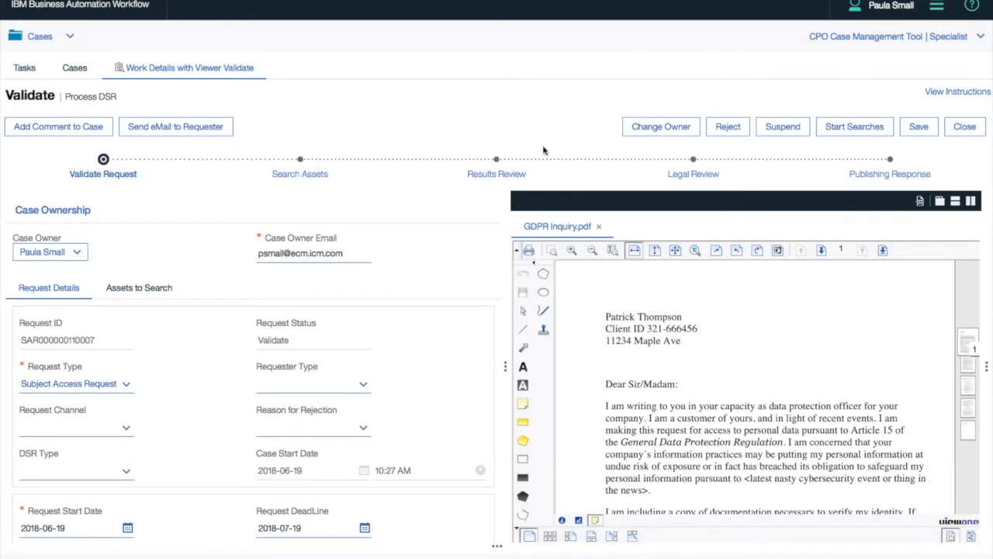
mouse_move(138, 184)
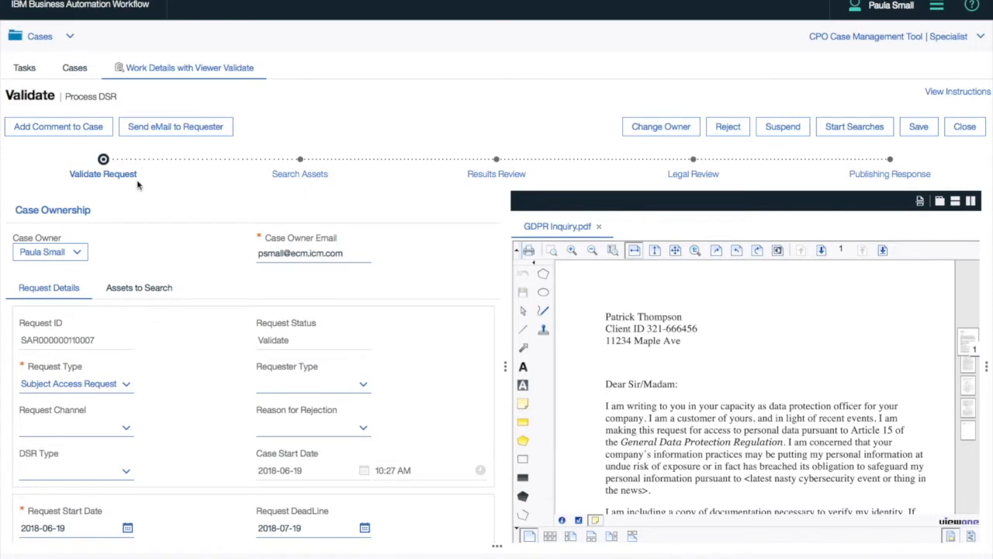
left_click(363, 383)
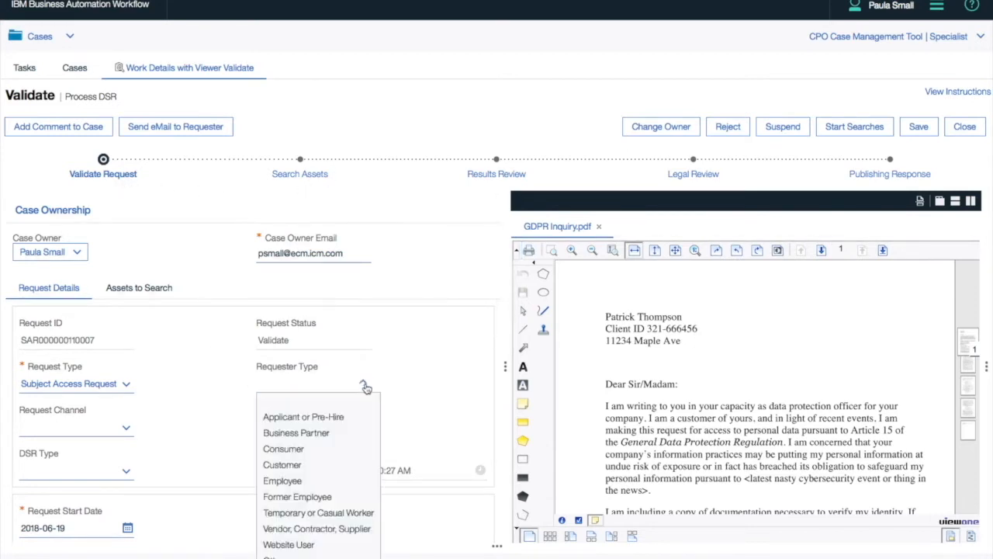
left_click(283, 464)
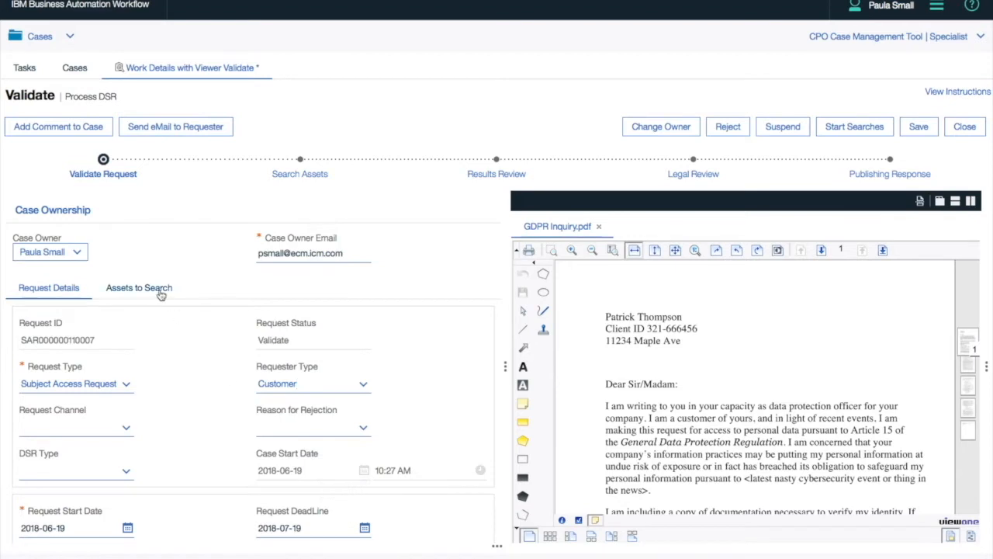
left_click(139, 287)
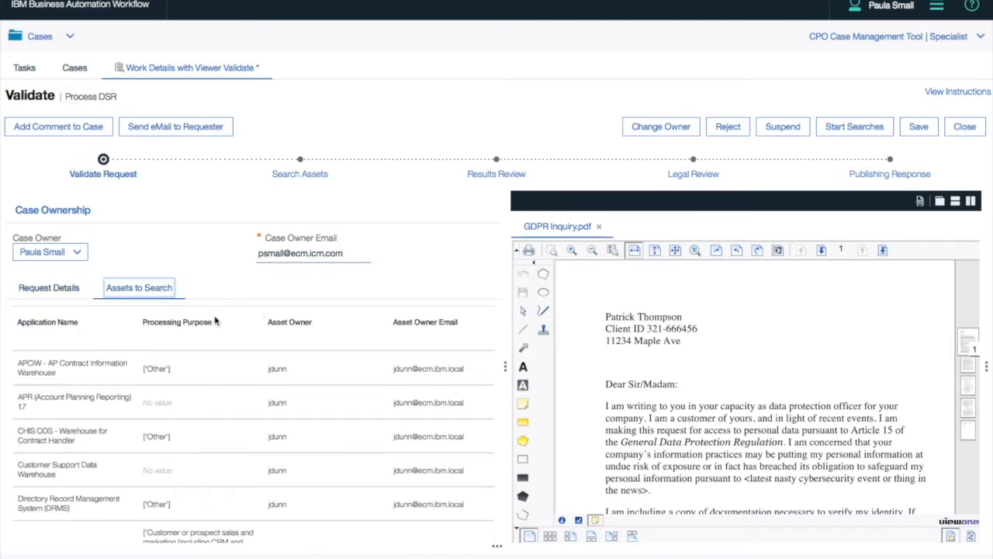
mouse_move(370, 303)
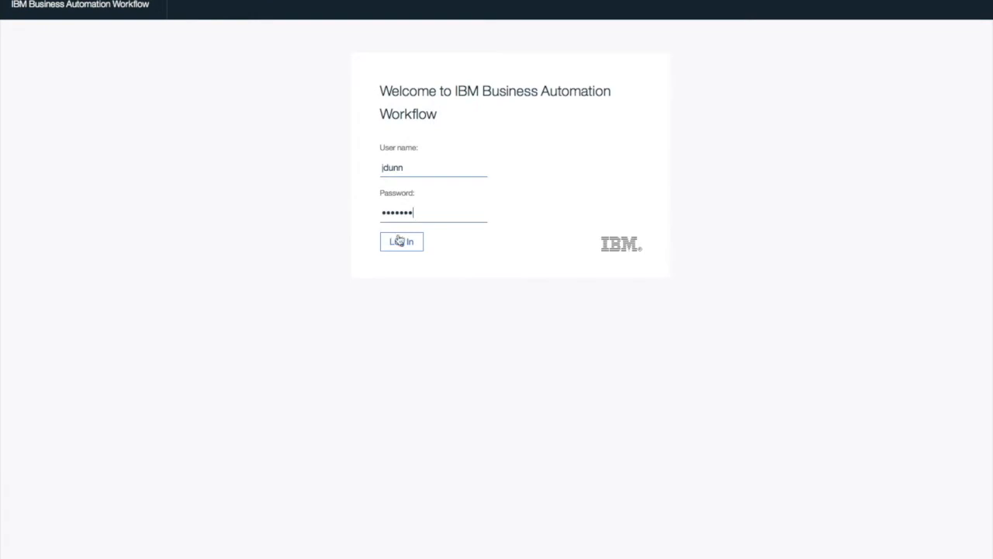
- Sign in and attach a JSON results file to the newest Marketing Performance Warehouse search task
left_click(400, 243)
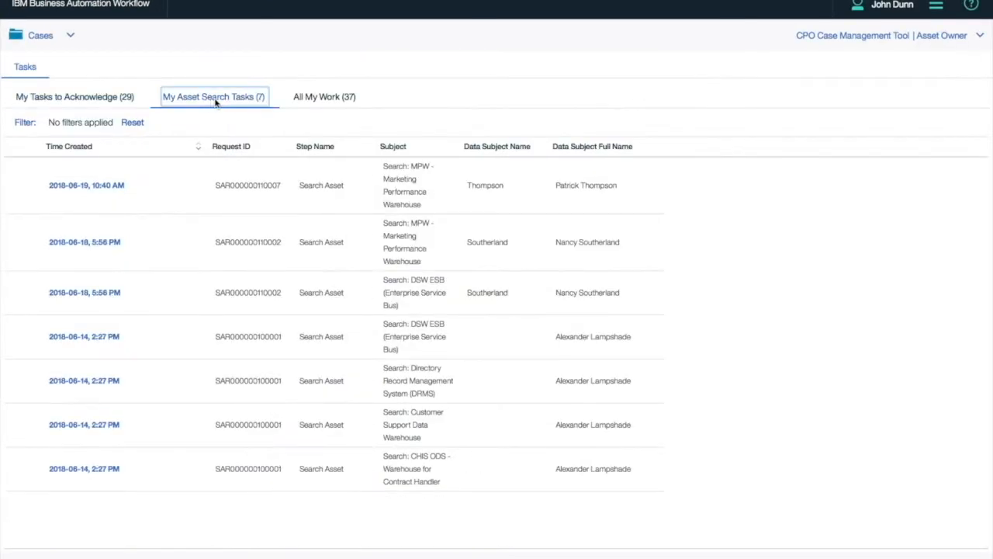
mouse_move(87, 184)
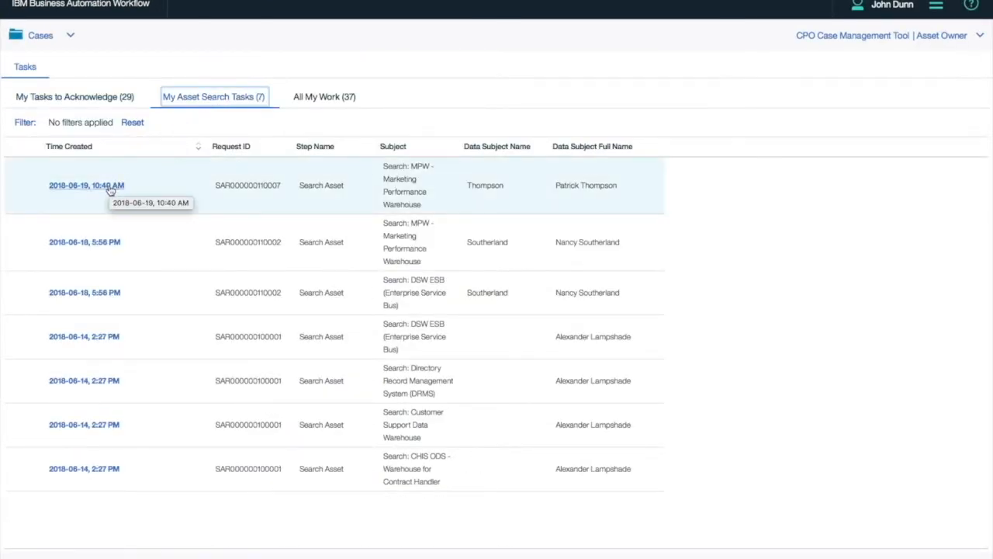
left_click(87, 184)
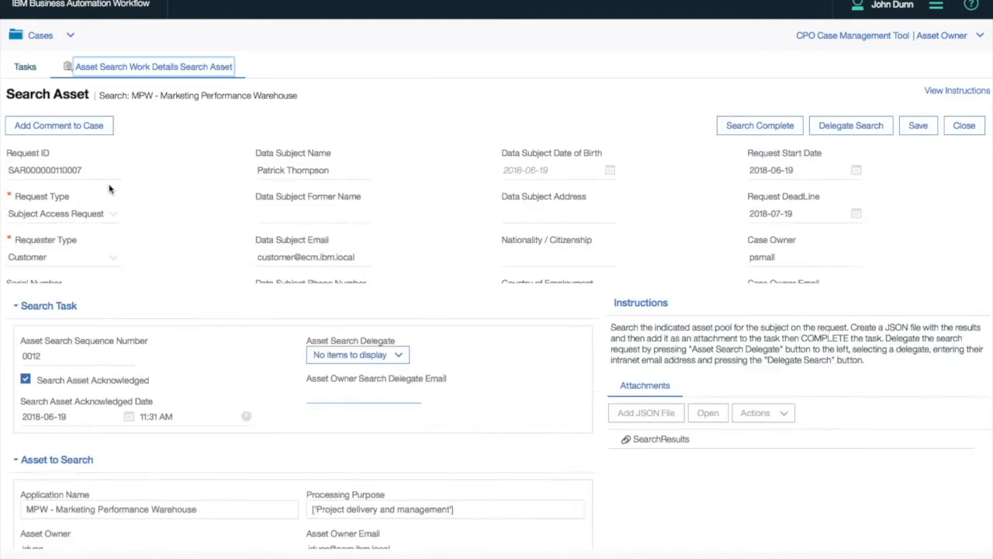
mouse_move(563, 392)
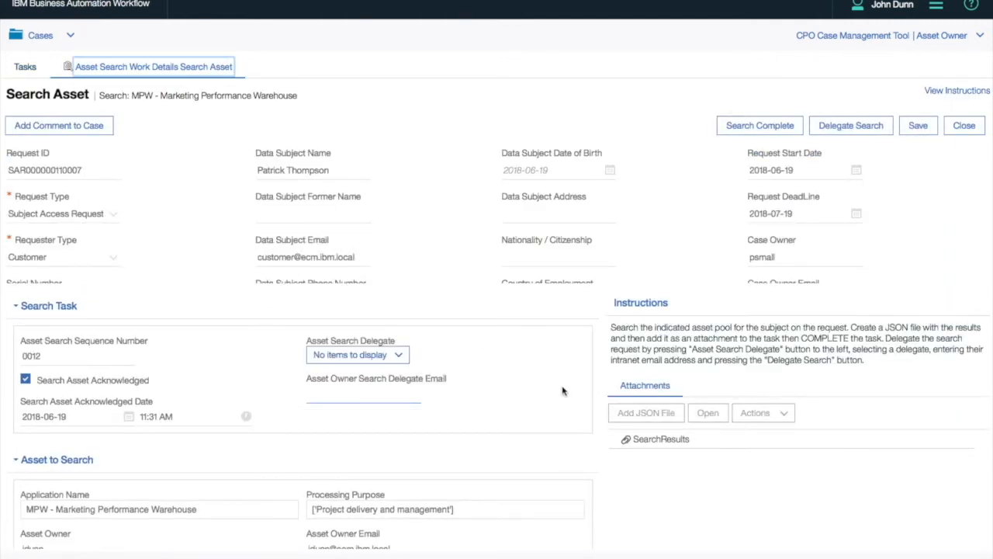
left_click(645, 413)
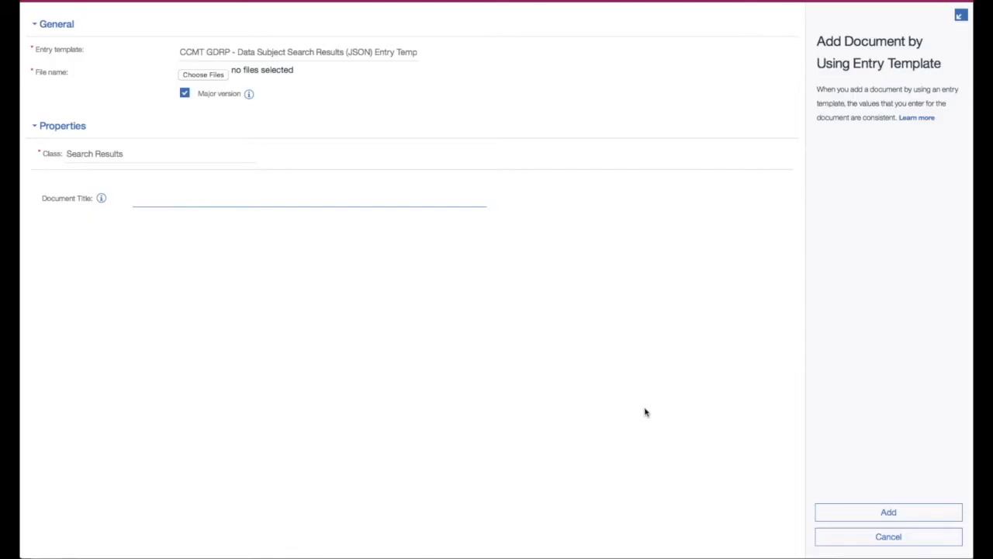
left_click(202, 75)
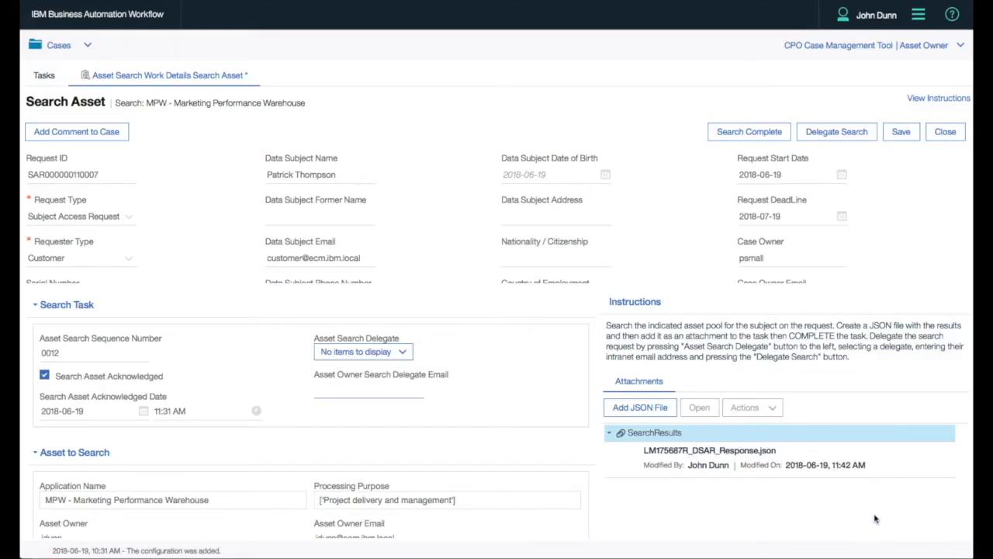
- Post the case comment 'Confirmed search with Bob' and close the comments window
left_click(76, 131)
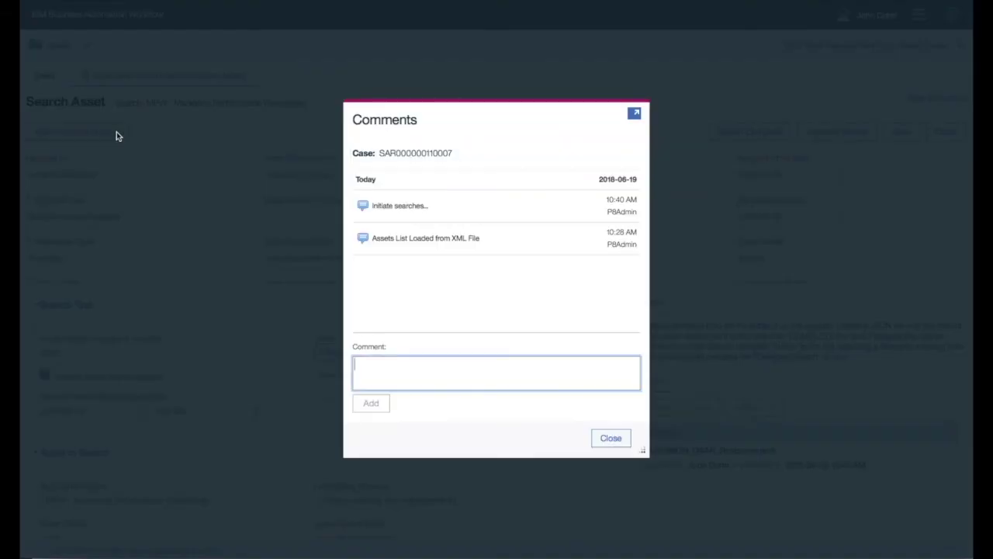
type("Confirmed search with Bob")
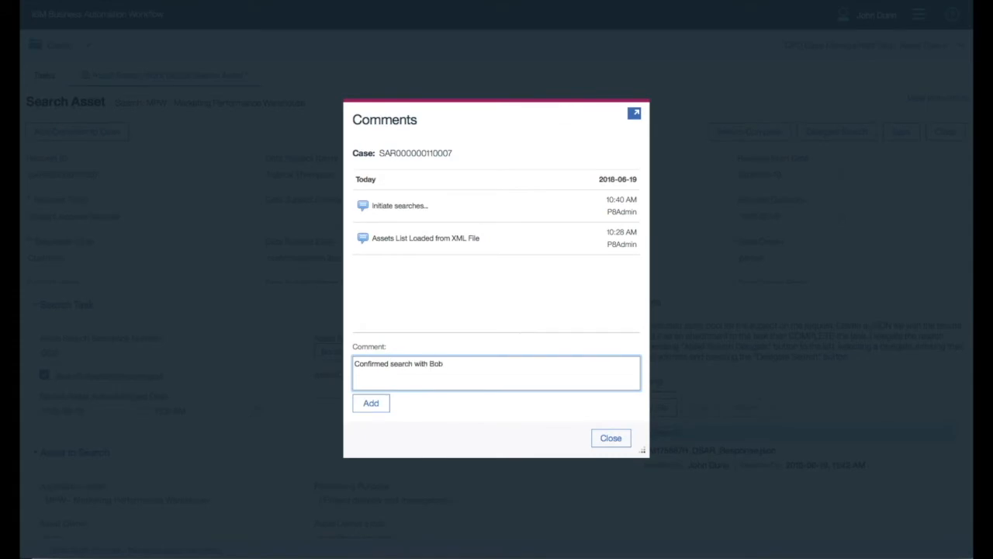
left_click(371, 403)
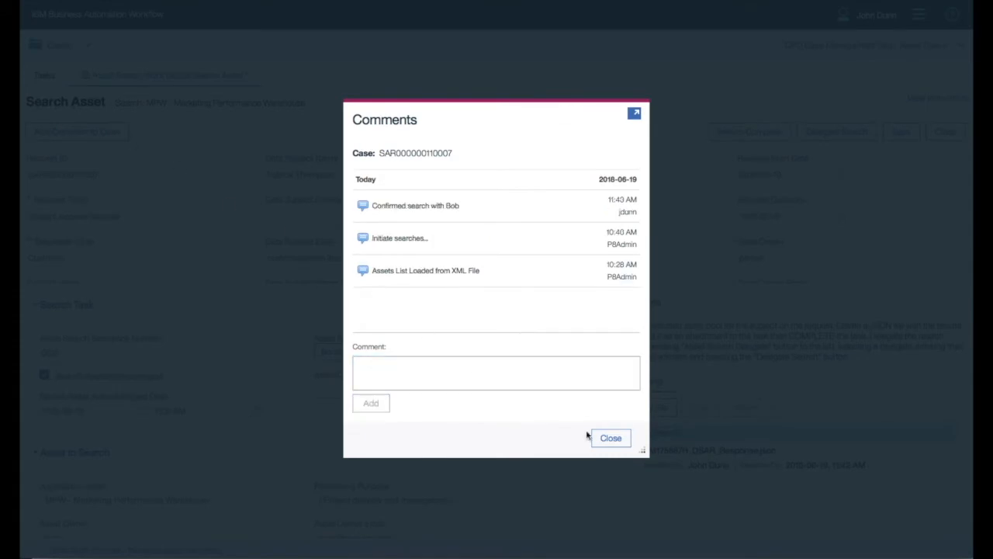
left_click(611, 437)
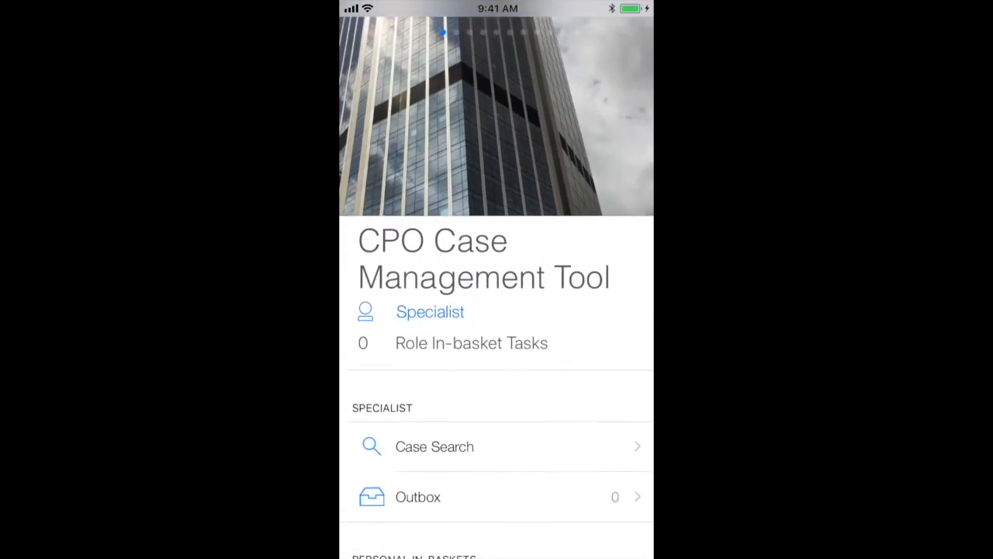
- Browse the case's properties and tasks, then open the Focus Corporation response letter
scroll("down", 3)
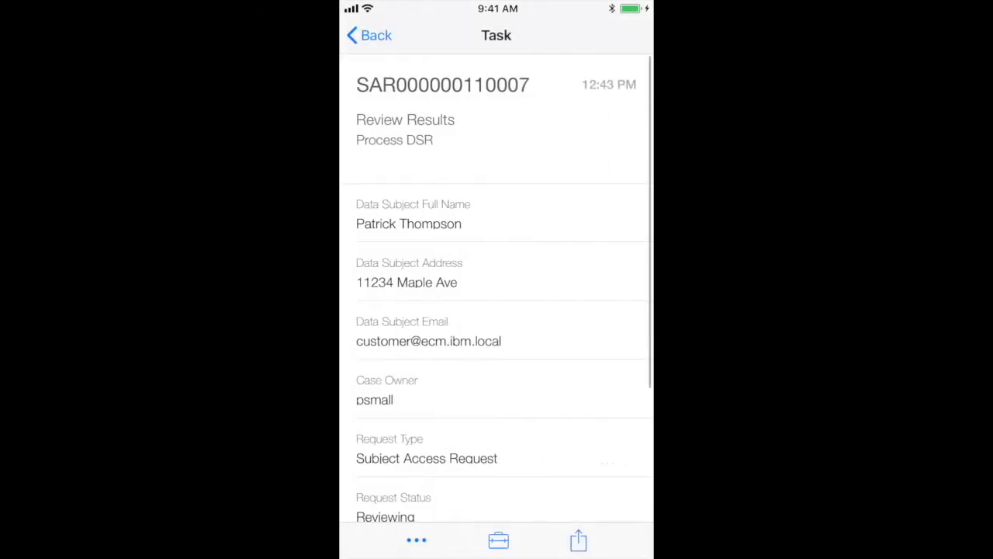
scroll("down", 3)
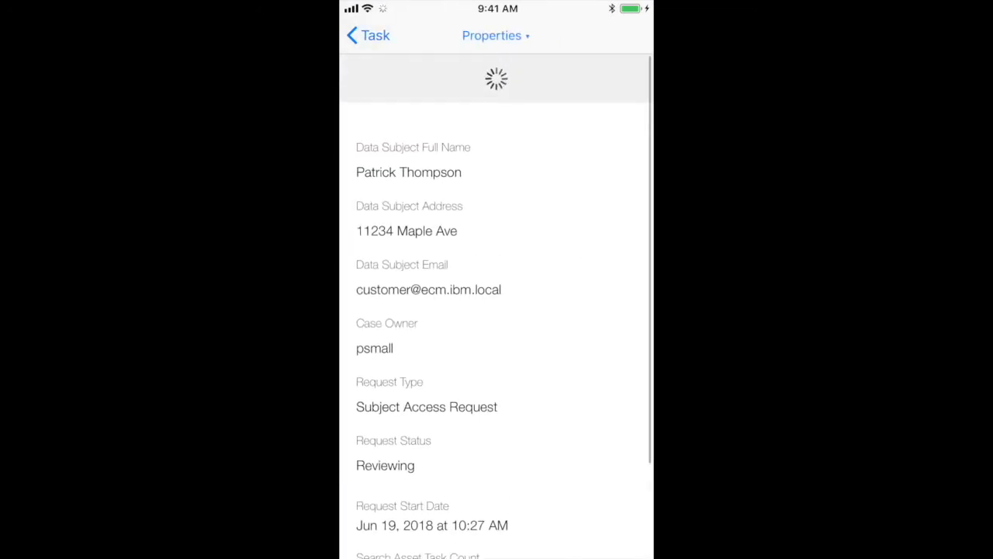
left_click(494, 34)
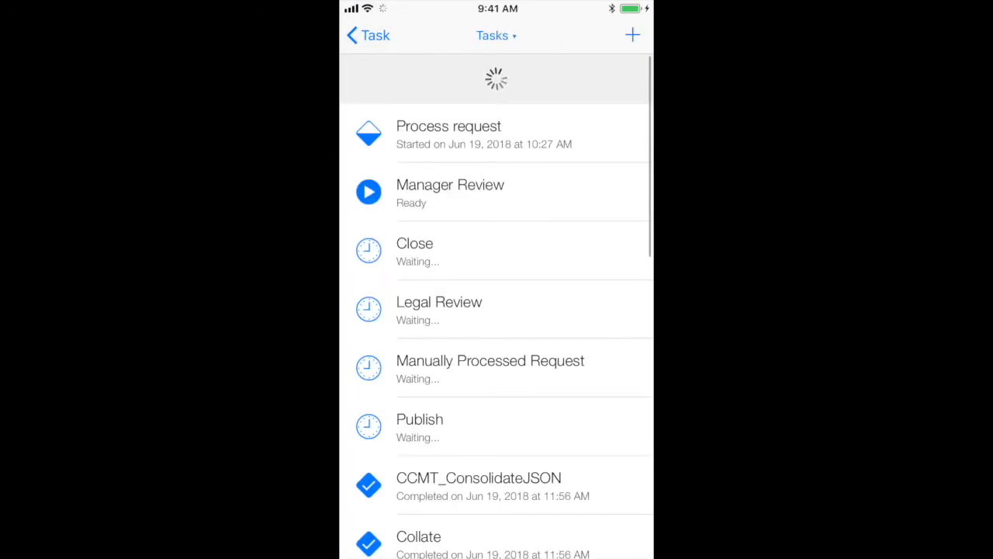
scroll("up", 3)
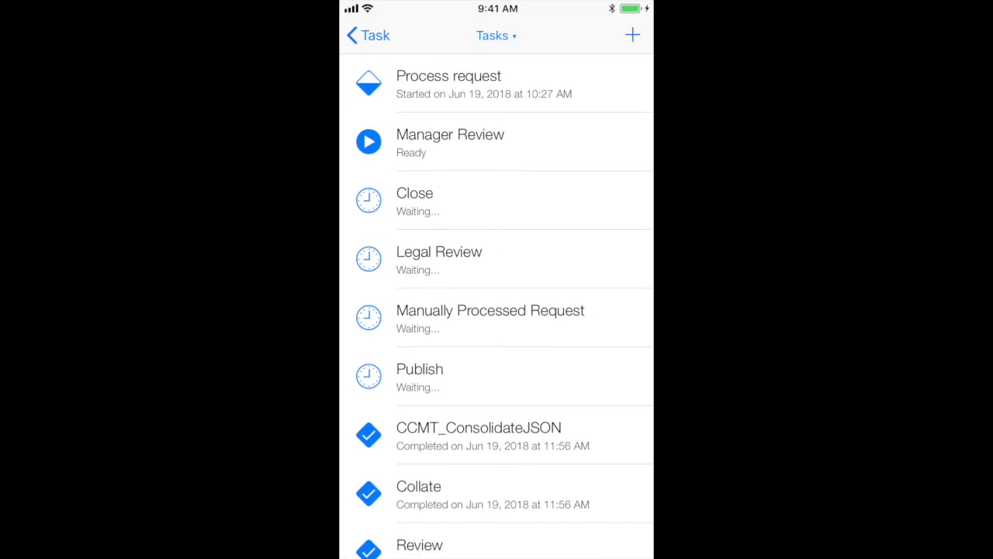
left_click(497, 36)
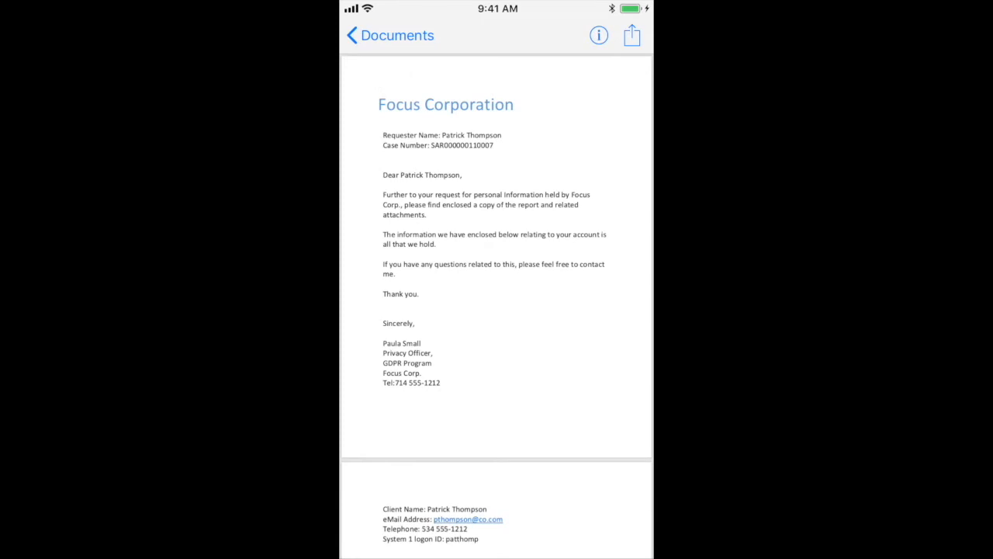
- Check the task's comments, then route the request on to Legal Review and confirm
left_click(389, 34)
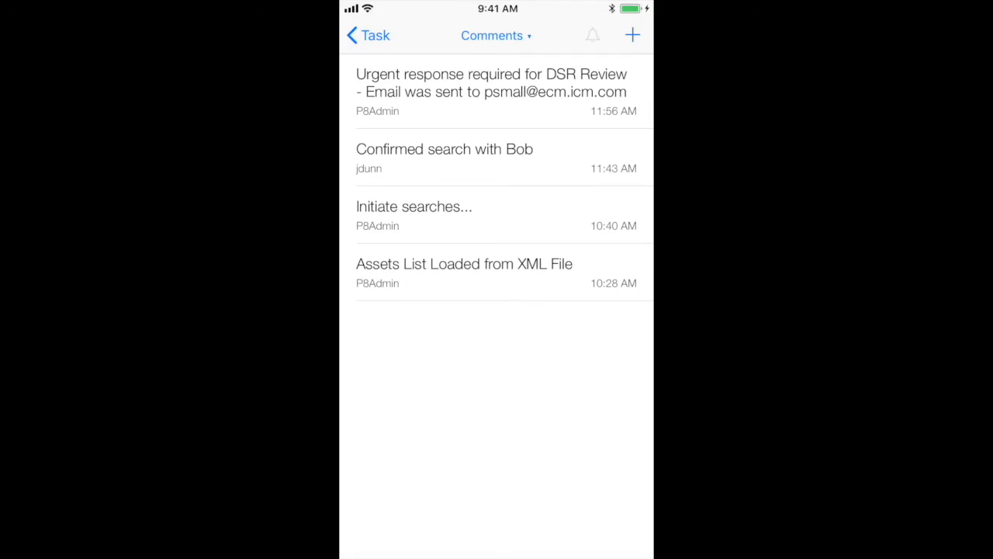
left_click(366, 34)
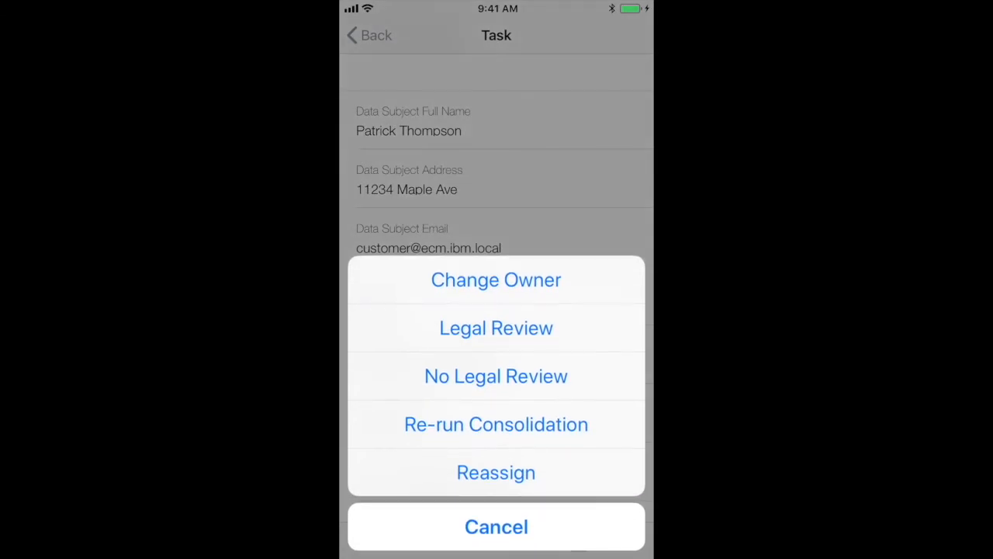
left_click(496, 327)
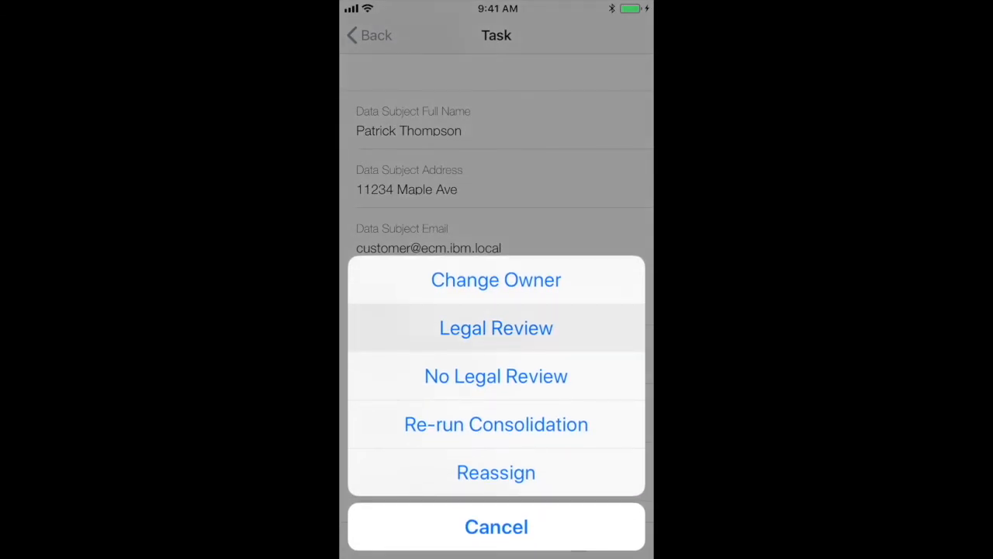
left_click(497, 327)
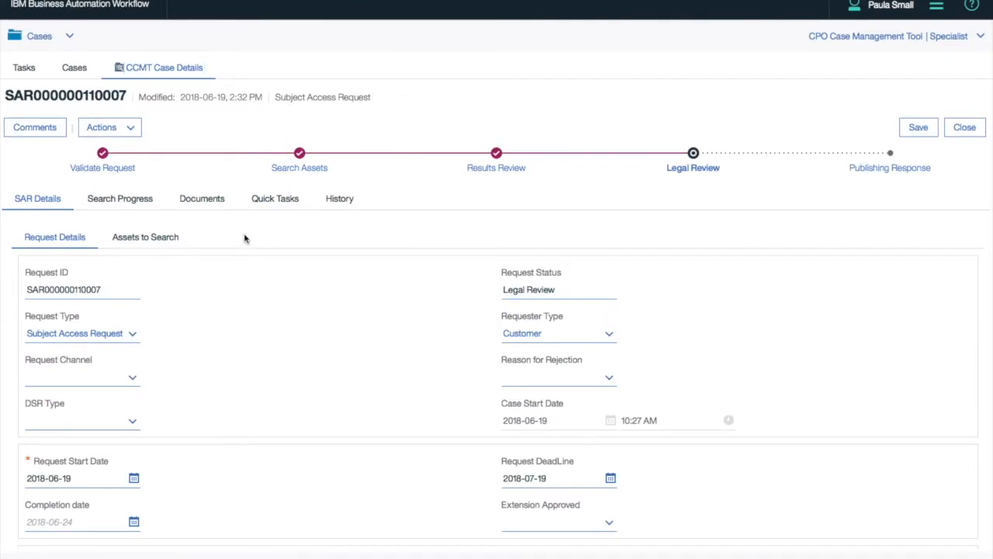
mouse_move(169, 184)
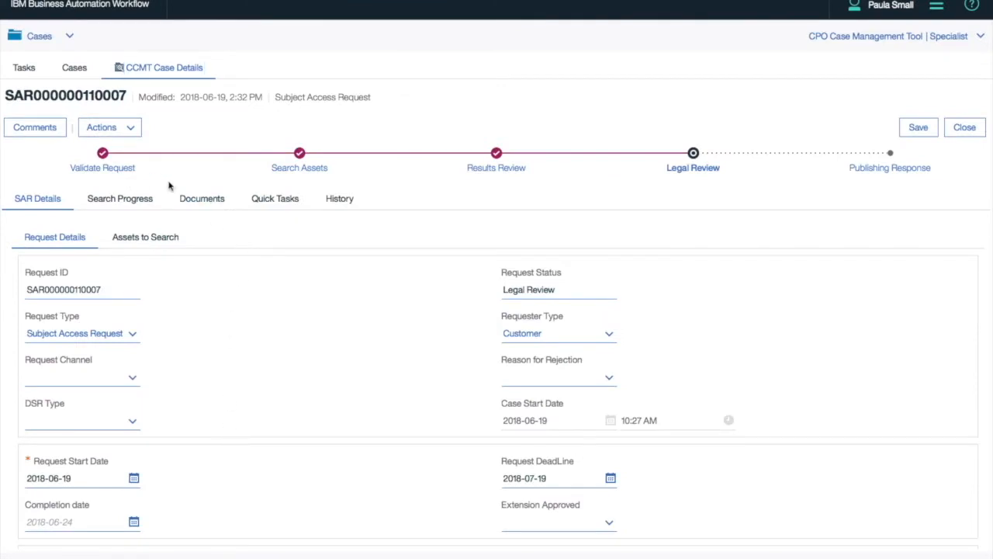
mouse_move(665, 178)
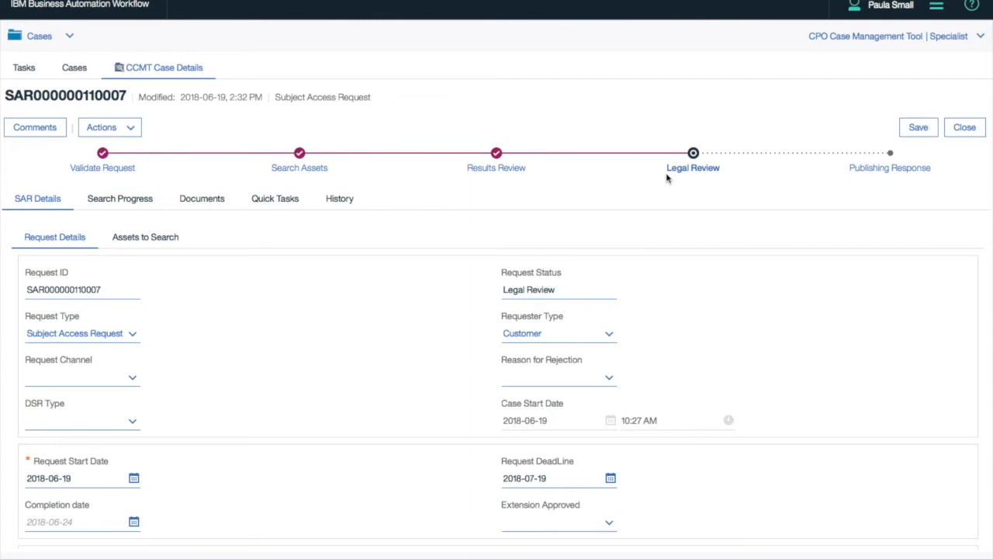
- Annotate GDPR Inquiry.pdf from the Documents list, then show the case's quick tasks
left_click(202, 198)
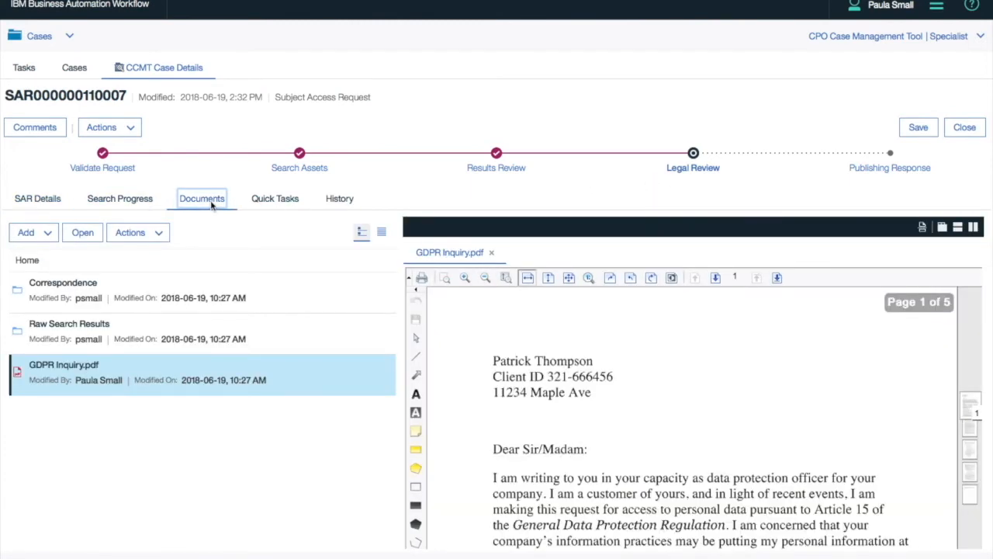
mouse_move(196, 269)
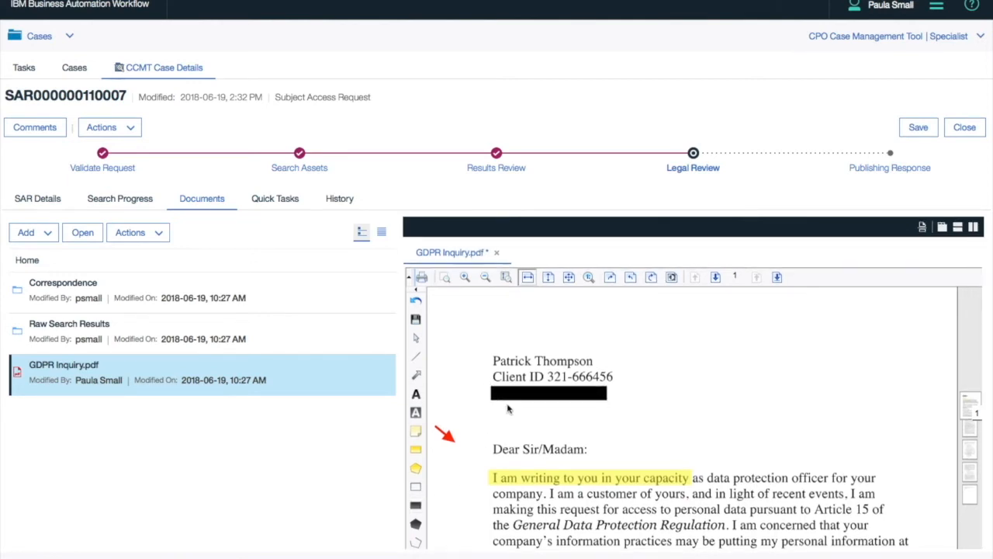
mouse_move(468, 380)
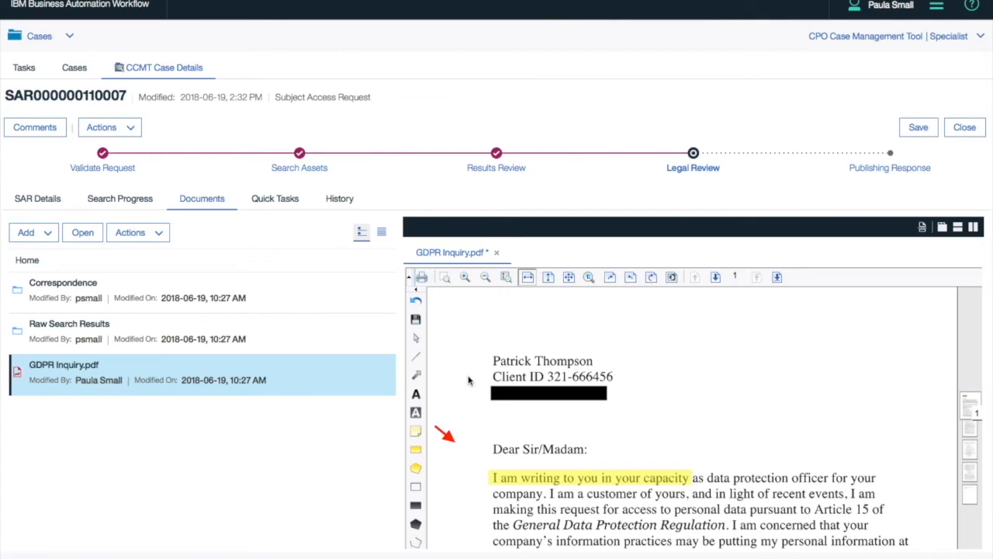
left_click(275, 199)
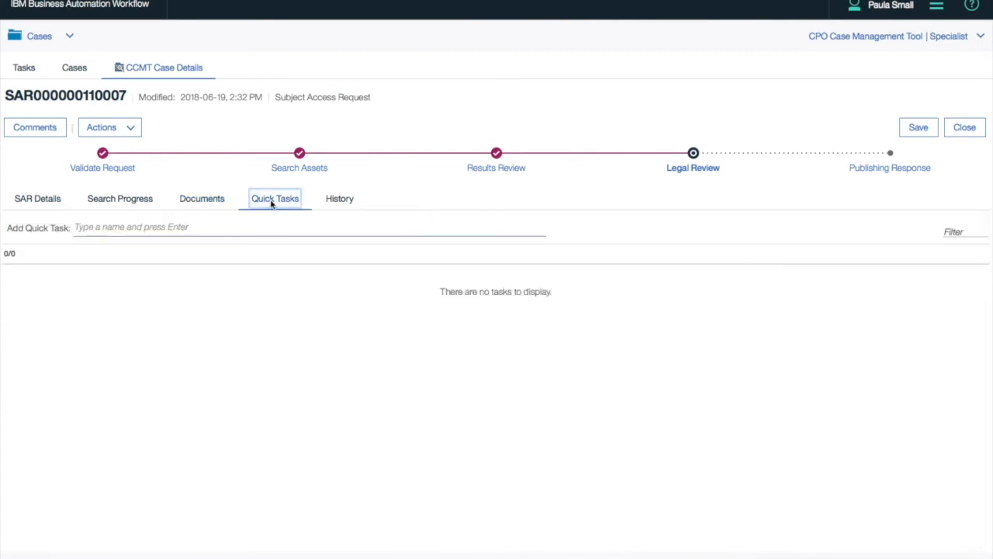
- Add quick tasks Validate Client Address and Perform Audit Check, marking Validate Client Address done
type("Validate C")
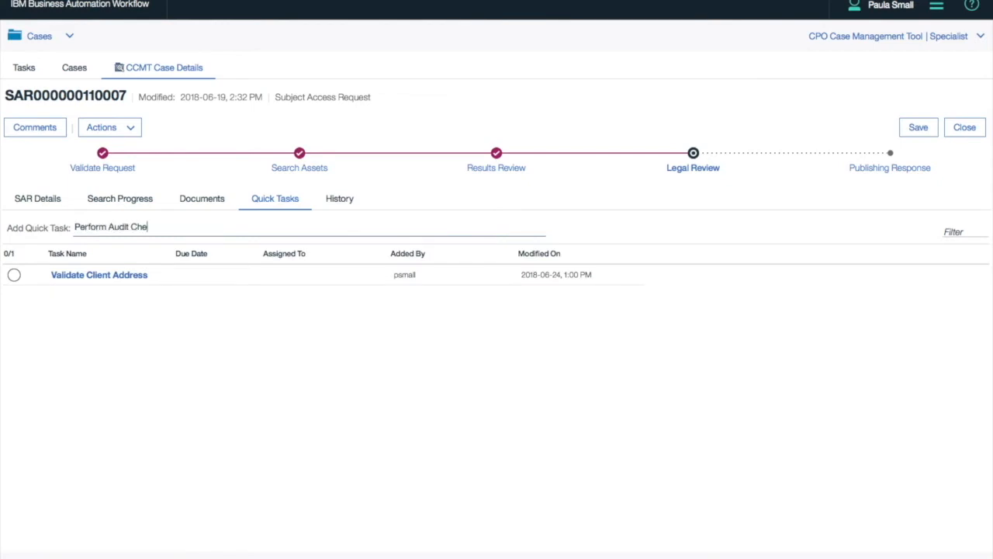
key("Return")
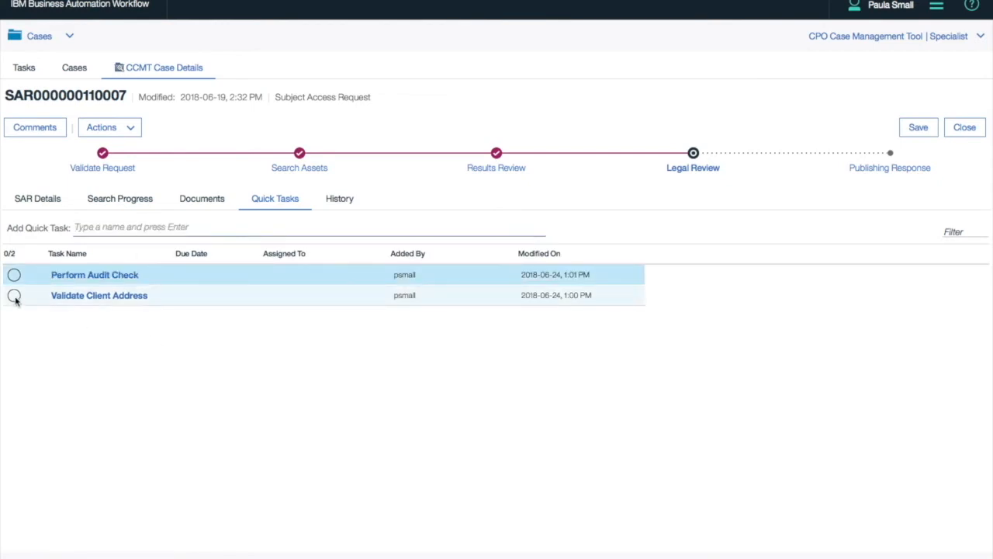
left_click(14, 295)
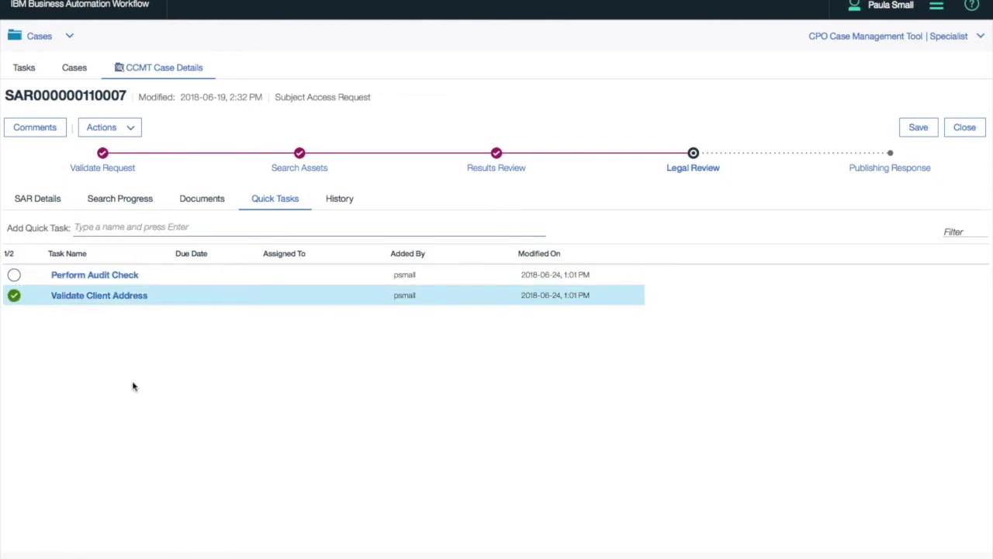
mouse_move(109, 127)
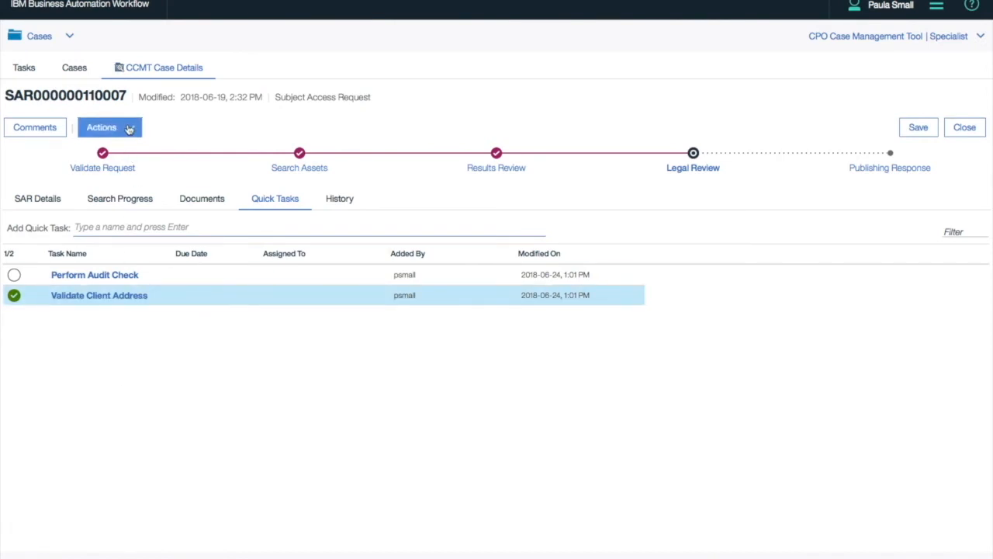
left_click(102, 127)
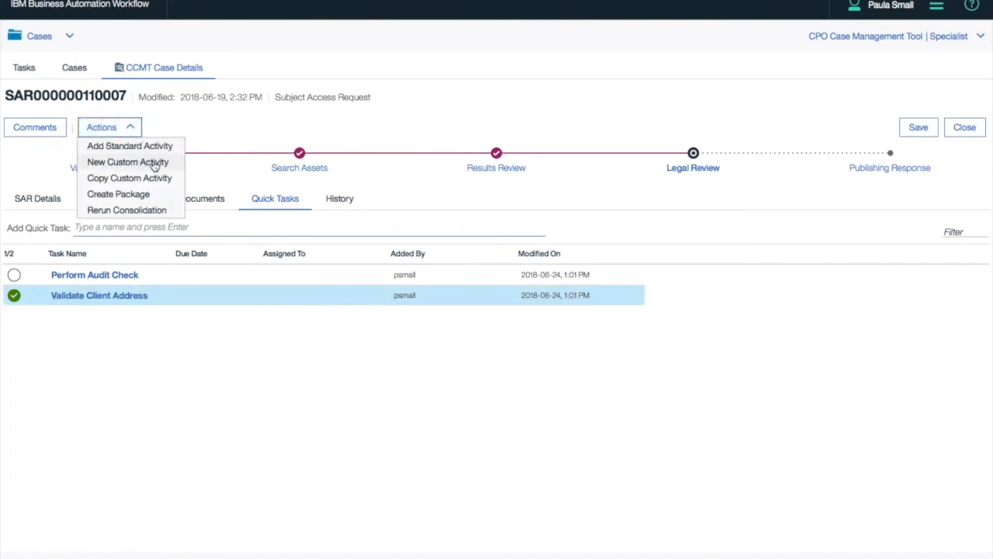
mouse_move(177, 167)
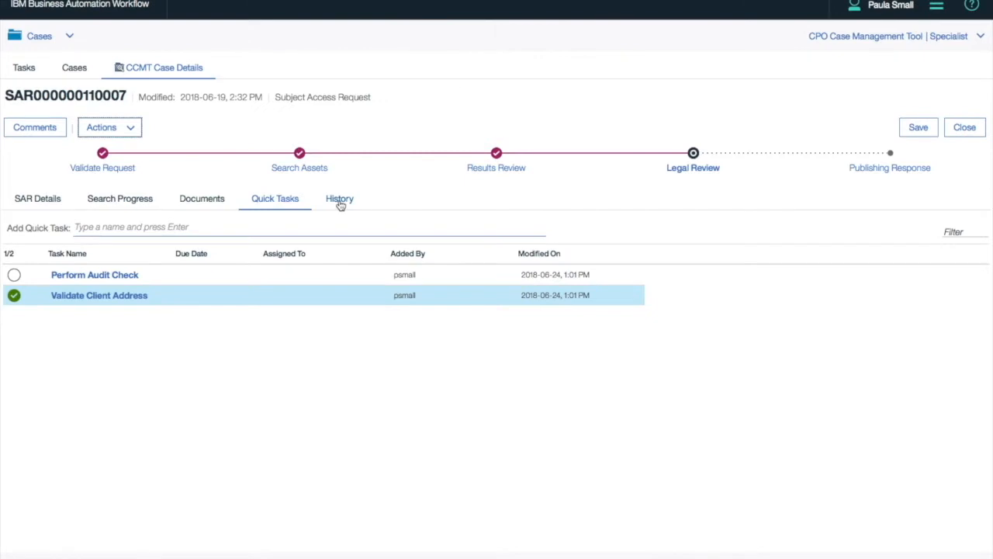
- Expand the CHIS ODS search entry in the case history, then return to SAR Details
left_click(338, 198)
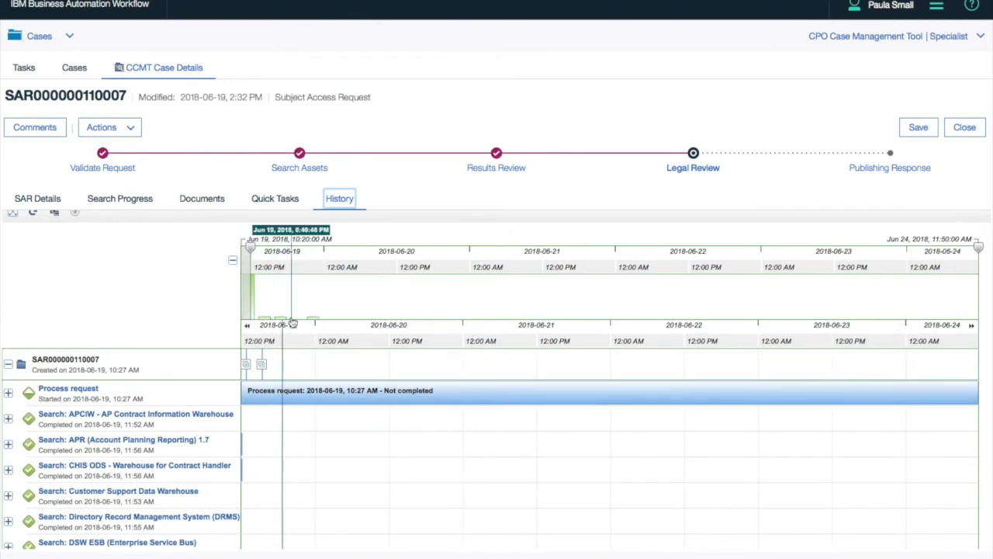
scroll("down", 3)
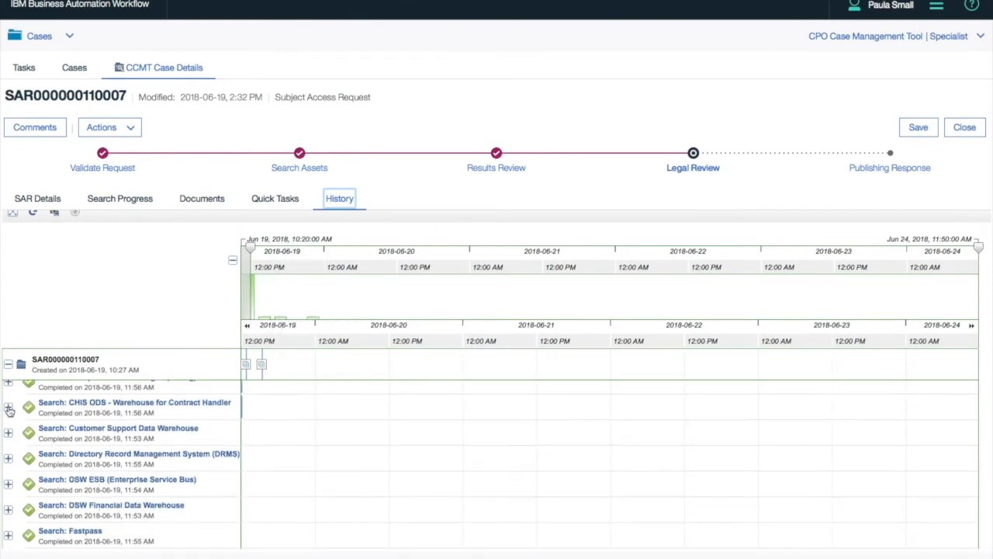
left_click(10, 410)
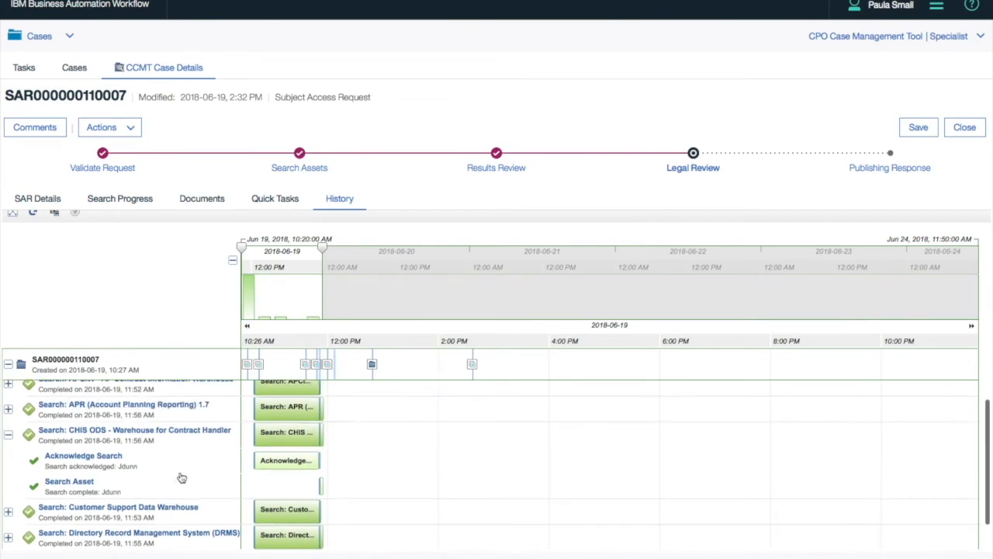
left_click(37, 198)
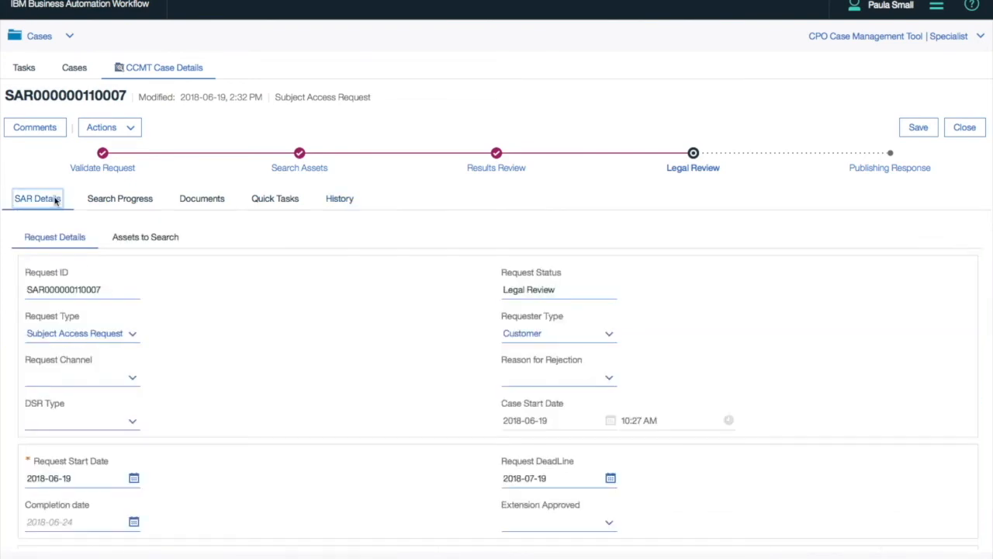
mouse_move(965, 127)
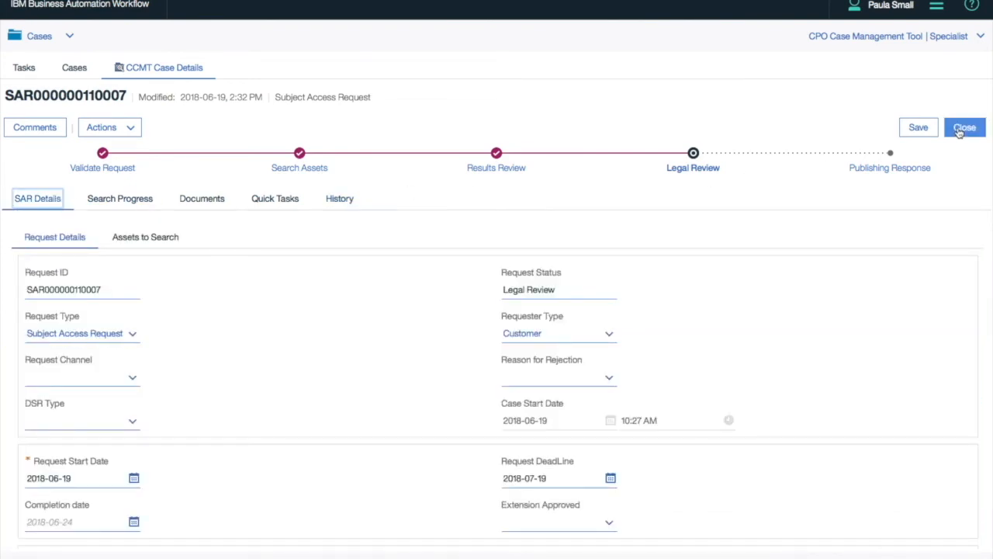
- Close the case and create the Incident Management solution with prefix INCID in Case Builder
left_click(966, 127)
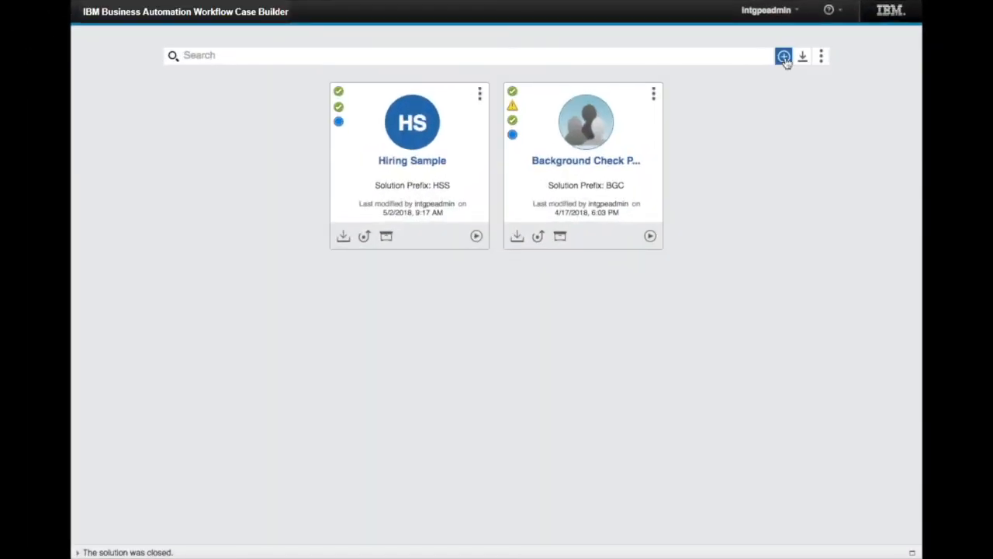
left_click(782, 56)
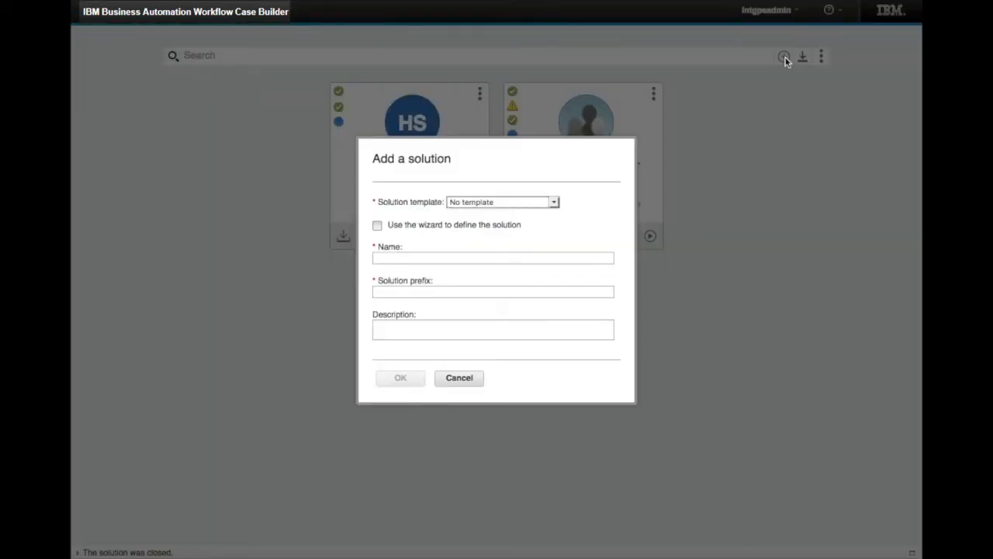
left_click(494, 257)
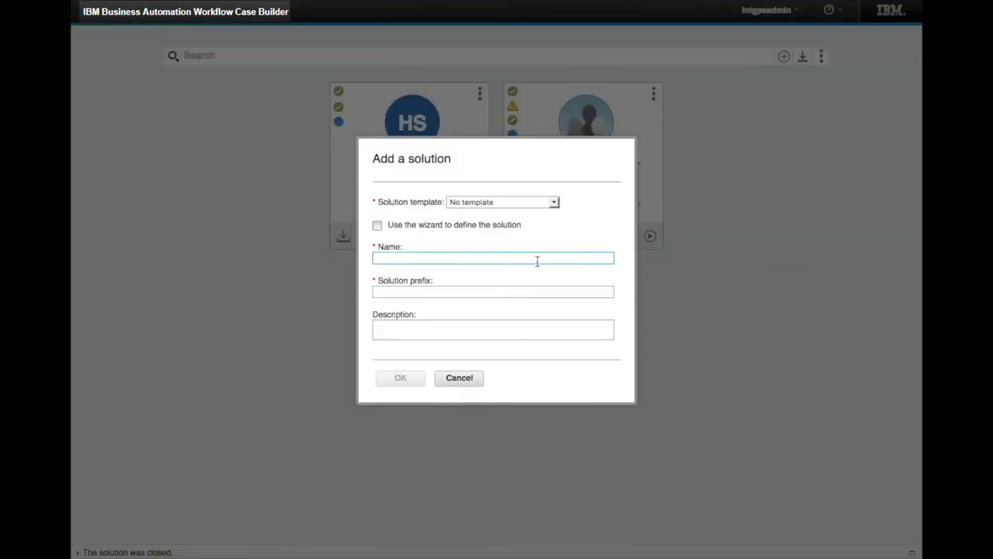
type("Incident Management")
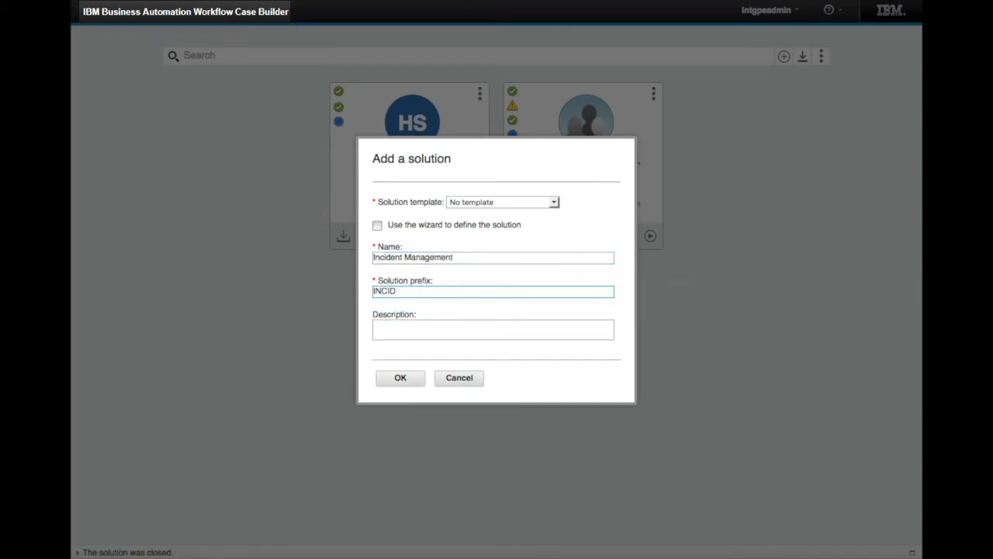
left_click(401, 377)
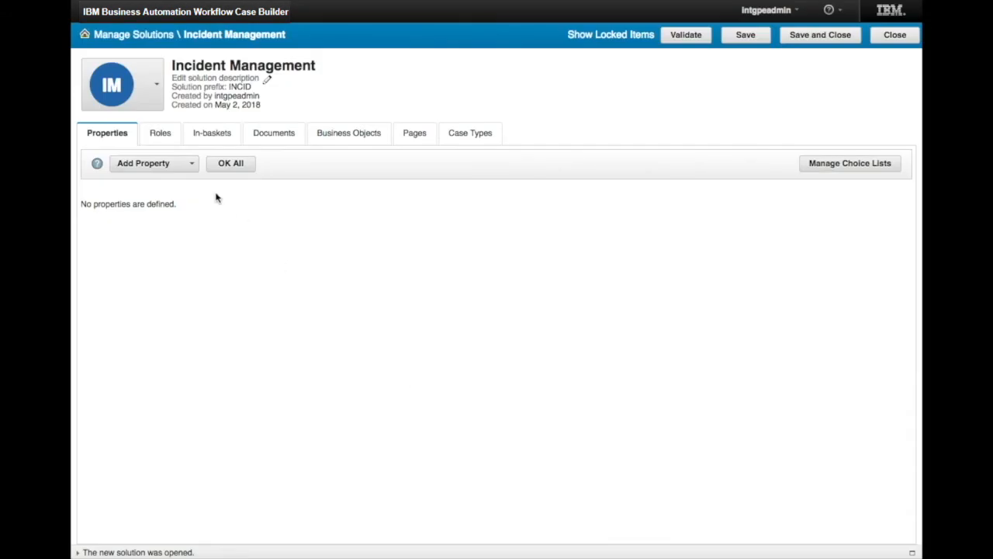
- Add a Client Name property to the Incident Management solution
left_click(143, 163)
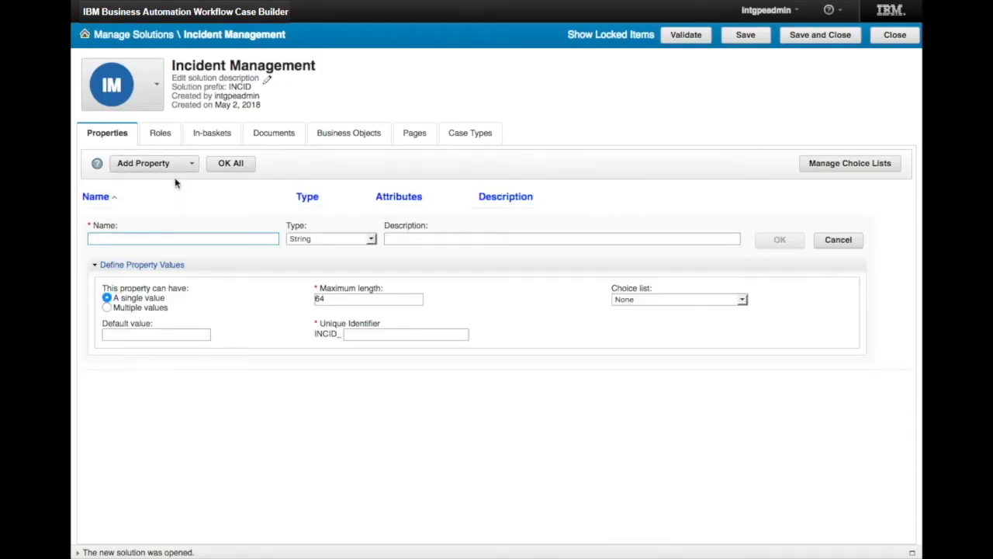
type("Client Name")
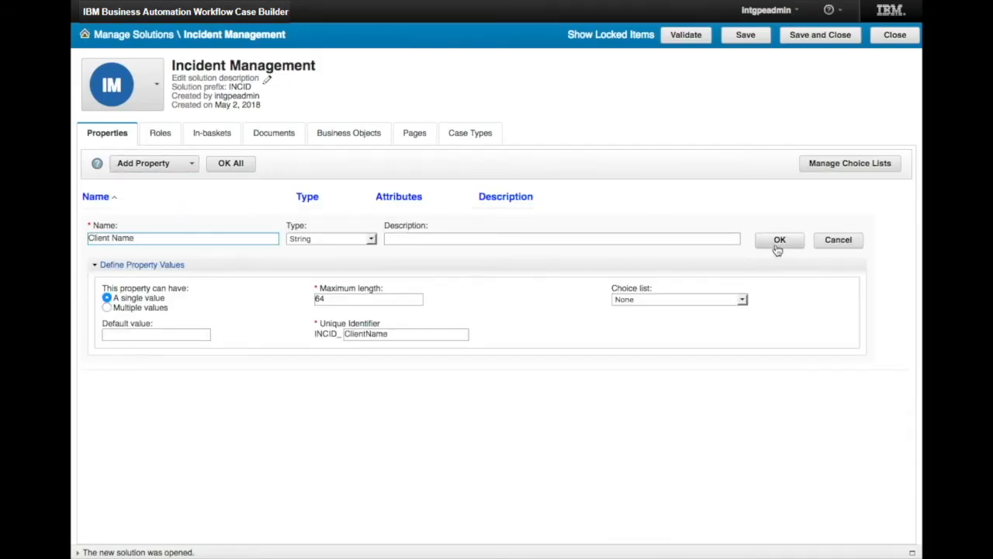
left_click(779, 239)
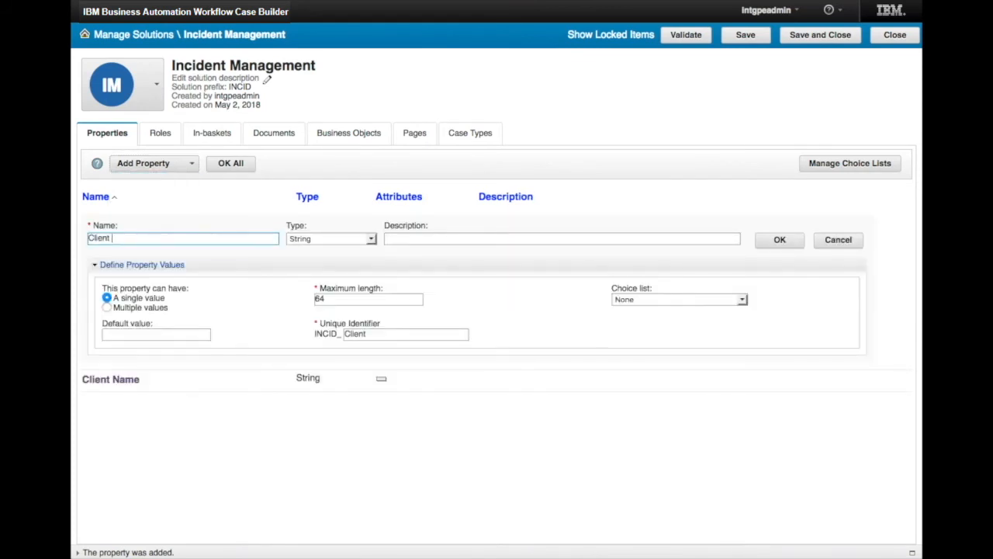
- Add a Customer Service Rep role, then review the In-baskets and Pages of the solution
left_click(158, 133)
type("Customer S")
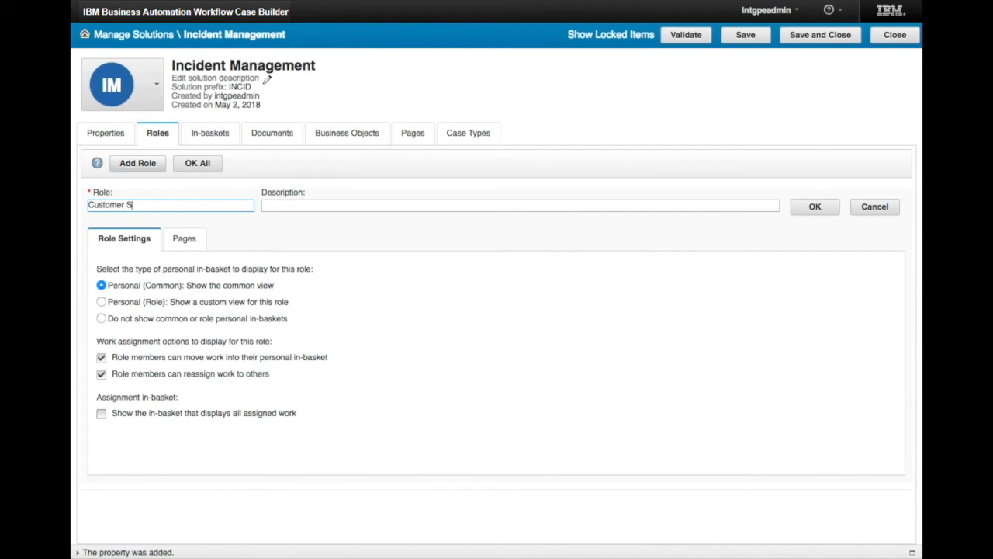
left_click(815, 206)
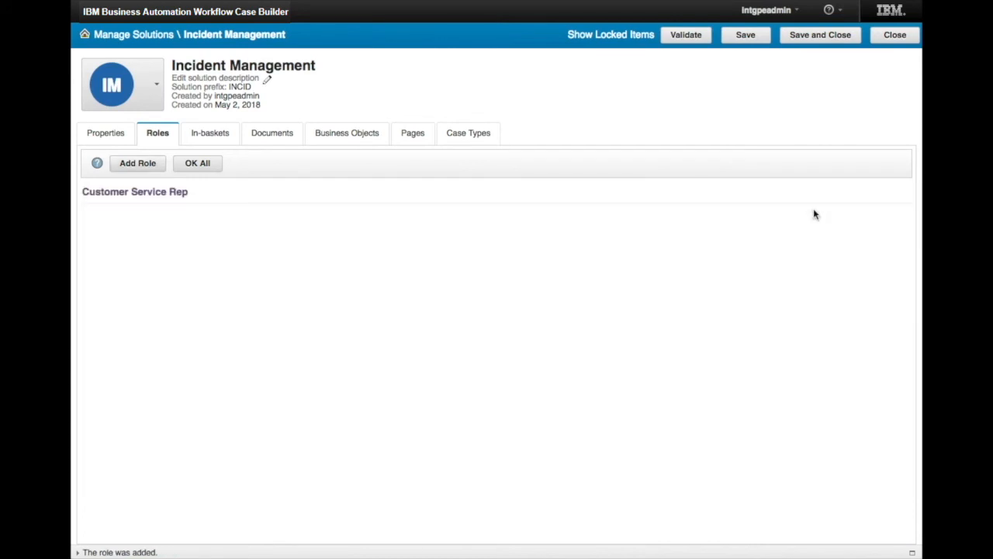
left_click(210, 133)
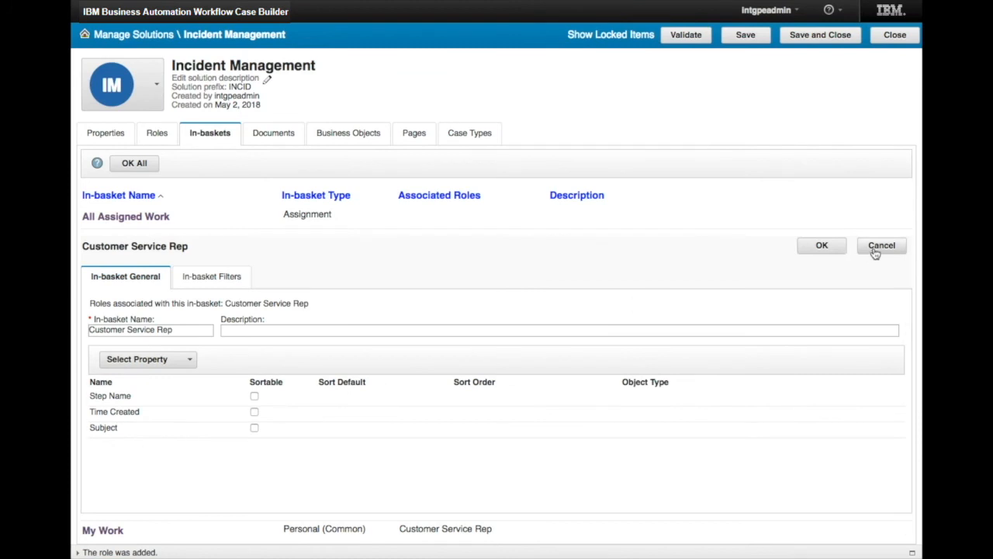
left_click(412, 134)
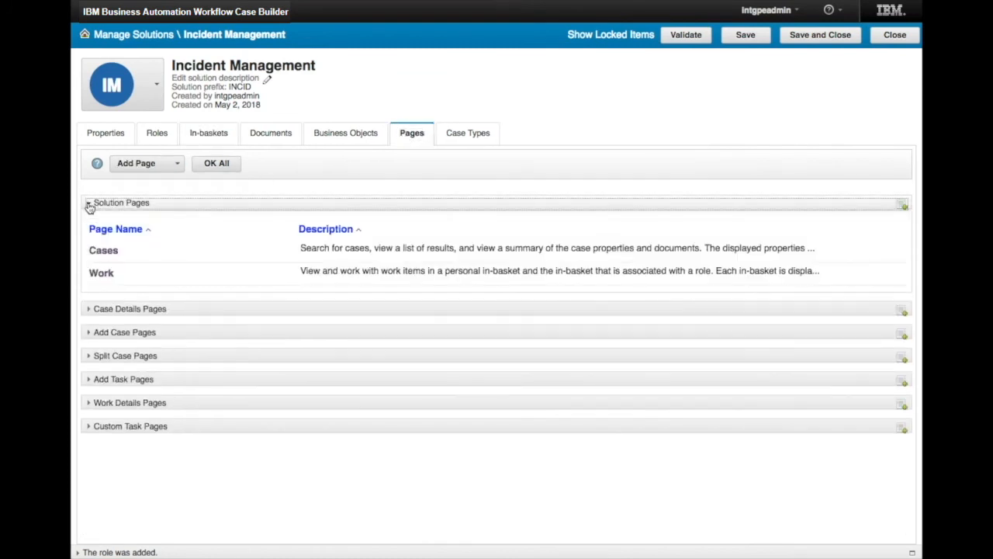
- Add an Incident case type with Client ID and Client Name properties
left_click(87, 307)
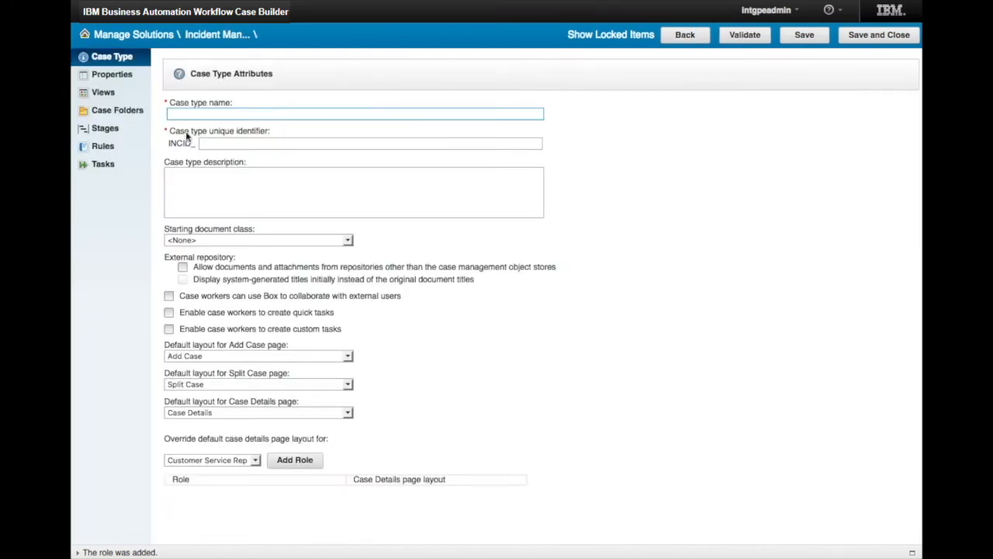
type("Incident")
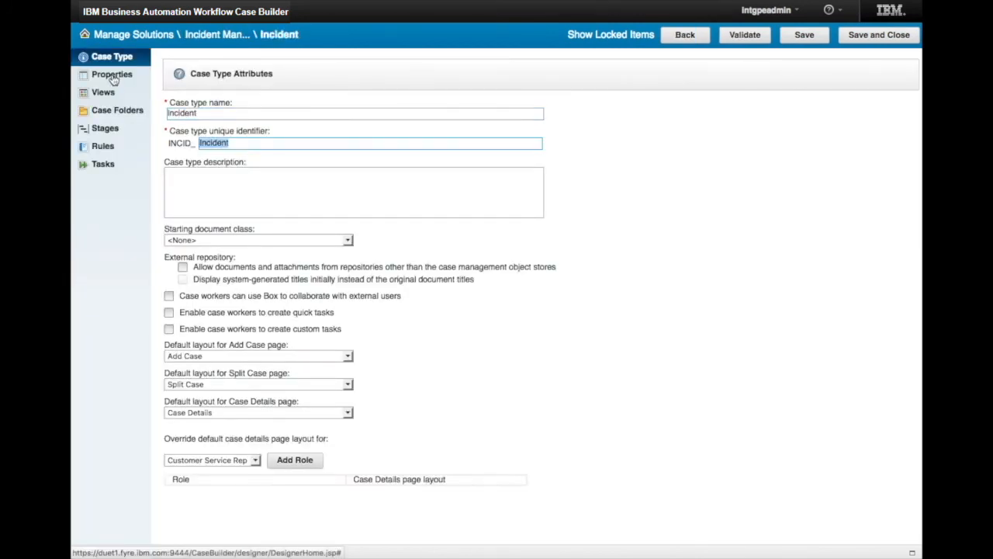
left_click(112, 75)
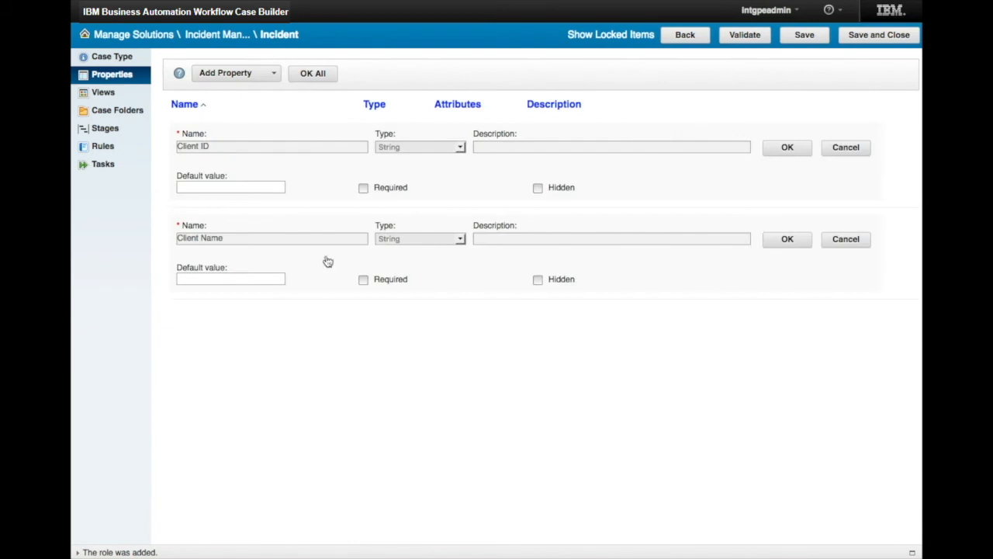
- Check the Incident case folders and add a new task under Tasks
left_click(118, 109)
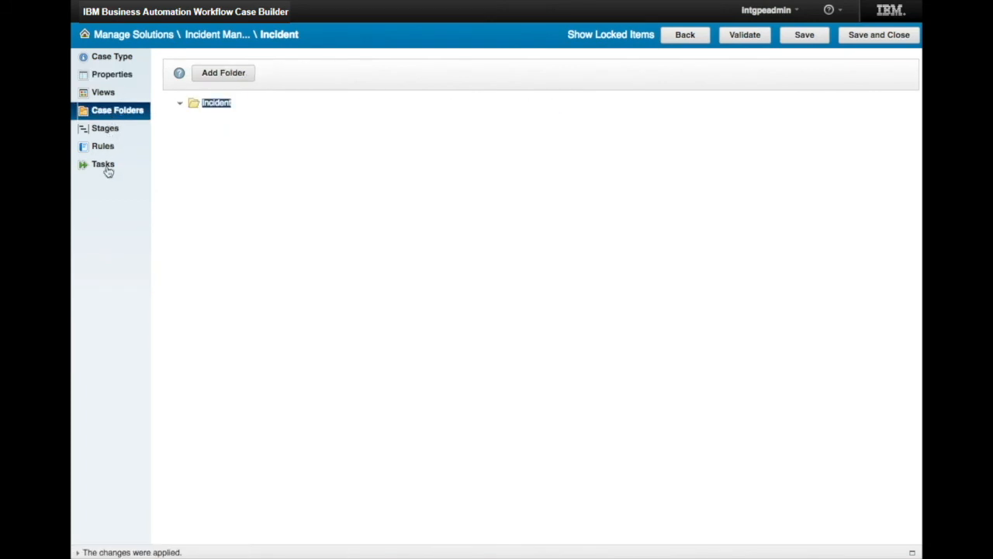
left_click(102, 164)
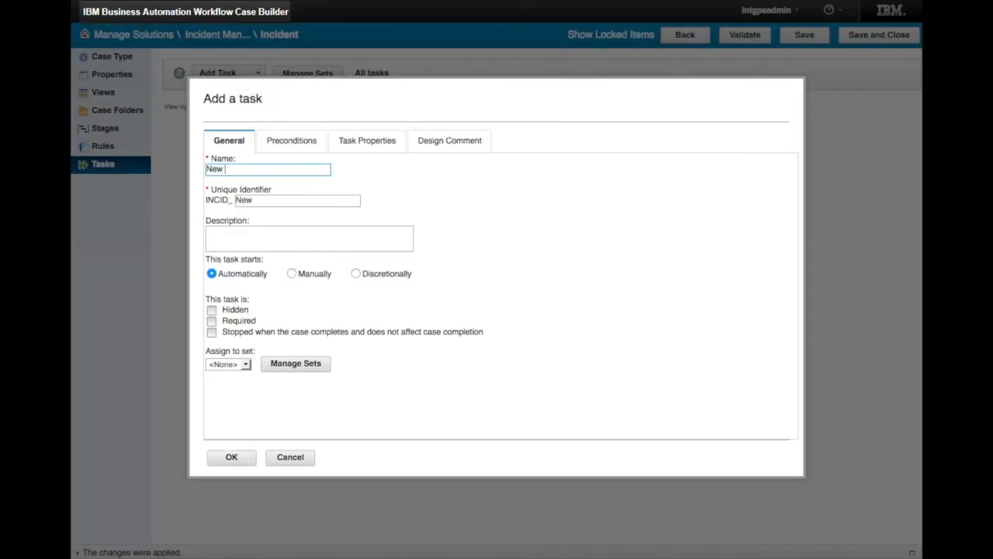
left_click(231, 456)
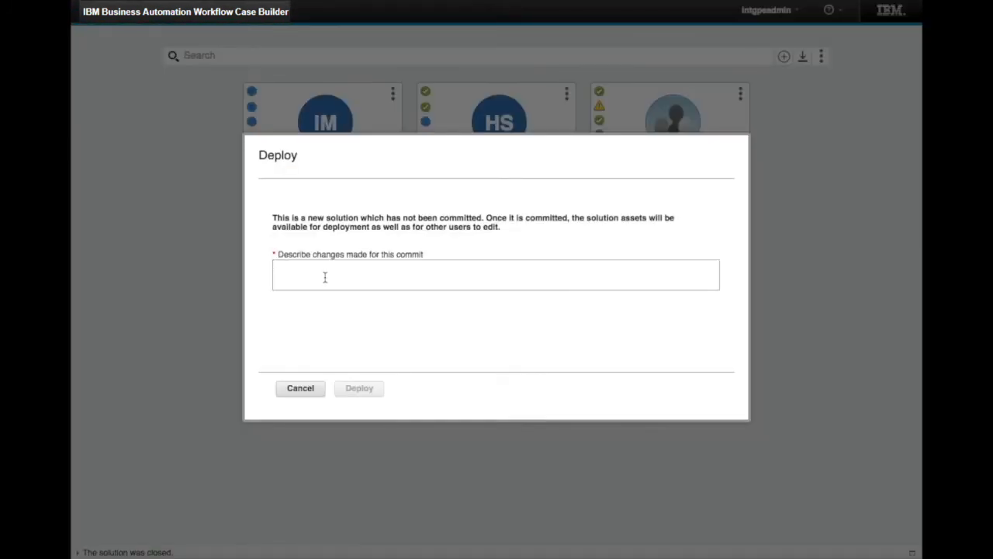
- Deploy Incident Management with commit note 'New Solution Ready to Go!' and launch it for testing
type("New Solution Ready to Go!")
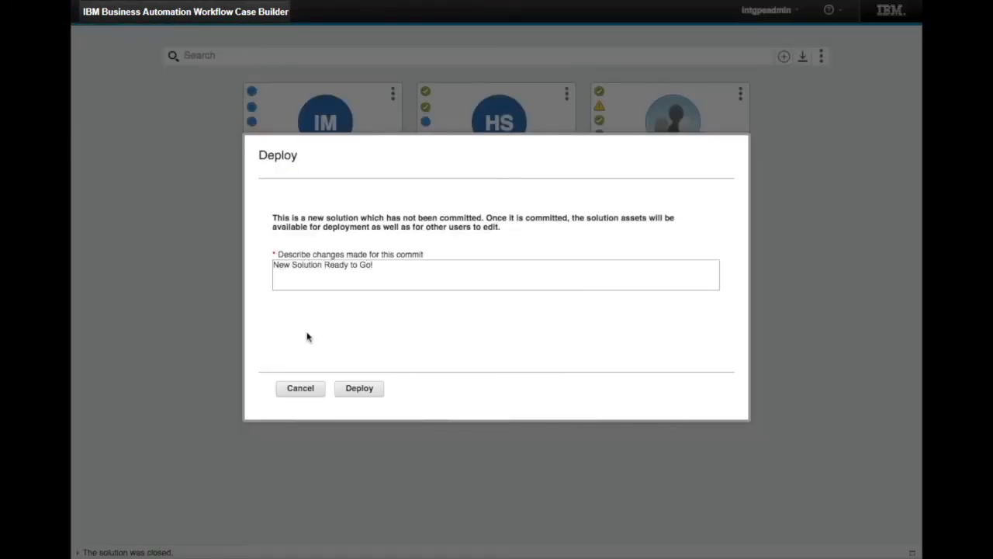
left_click(358, 388)
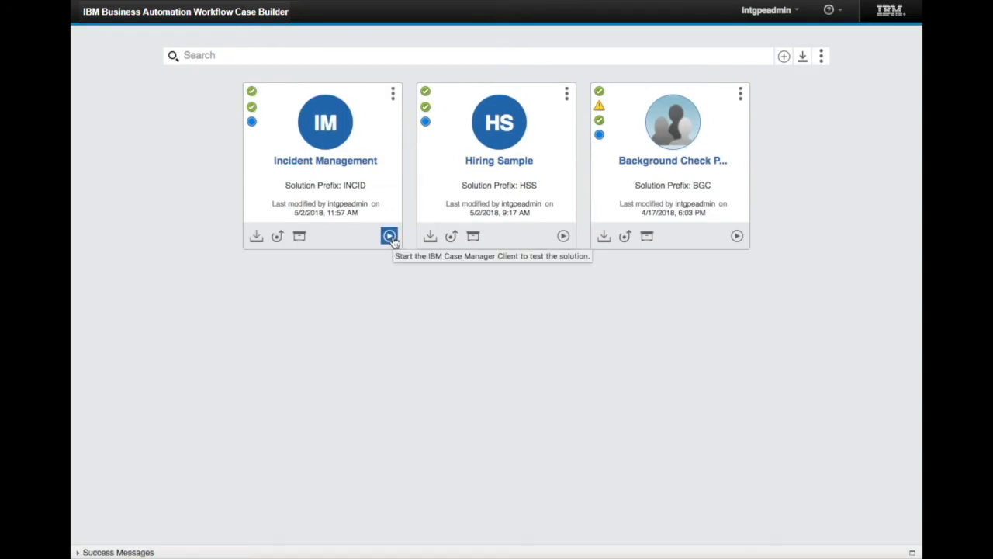
left_click(388, 236)
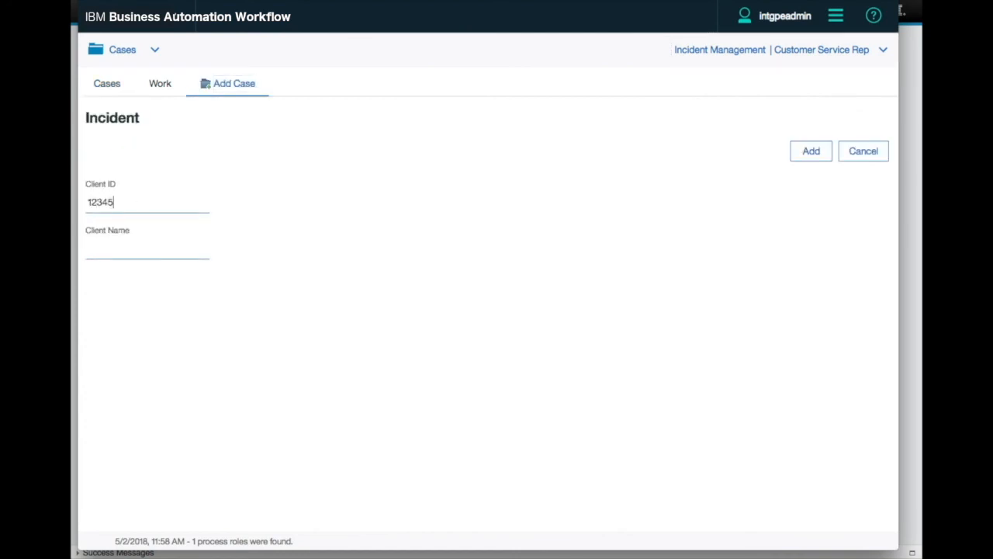
- Create an Incident case for Client ID 12345 with Client Name Dave
type("Dave")
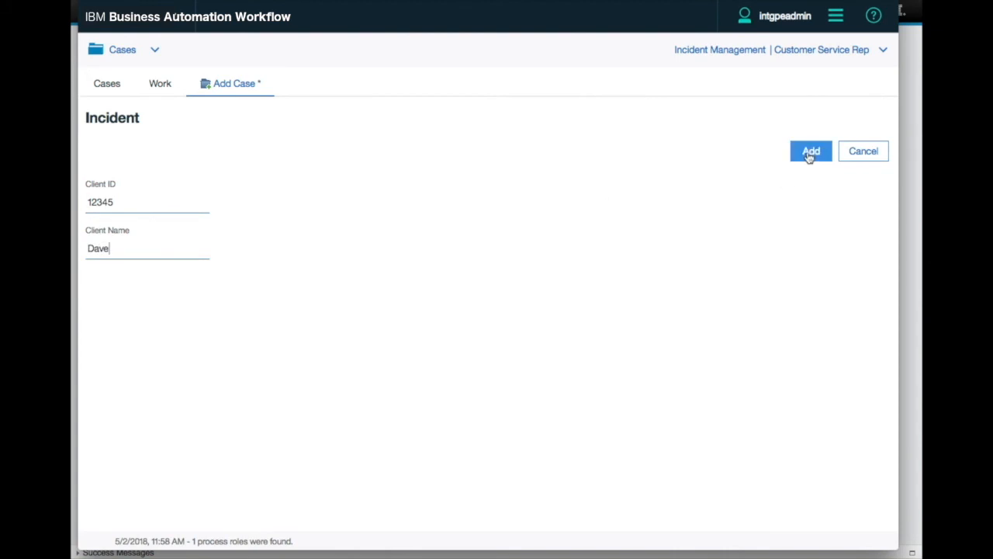
left_click(810, 151)
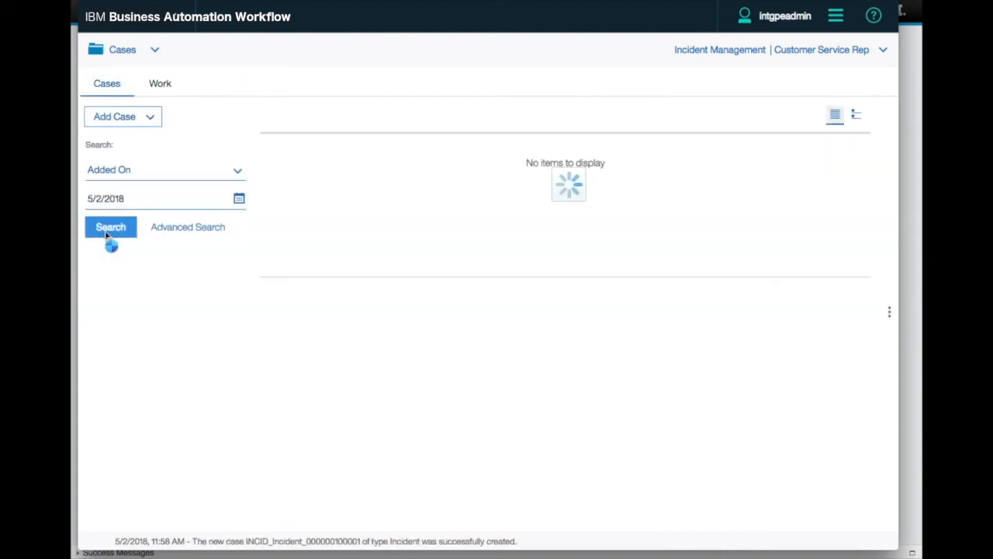
left_click(110, 226)
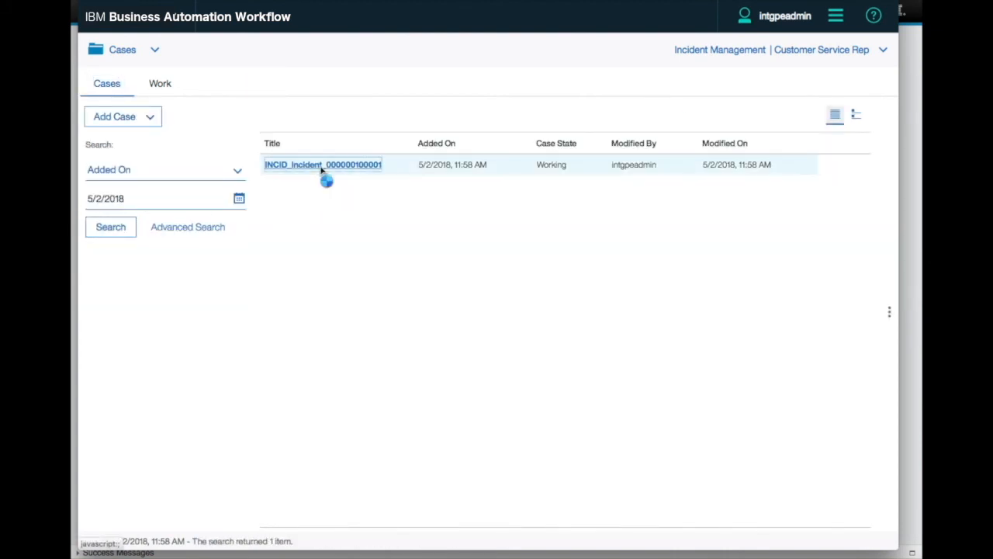
left_click(322, 165)
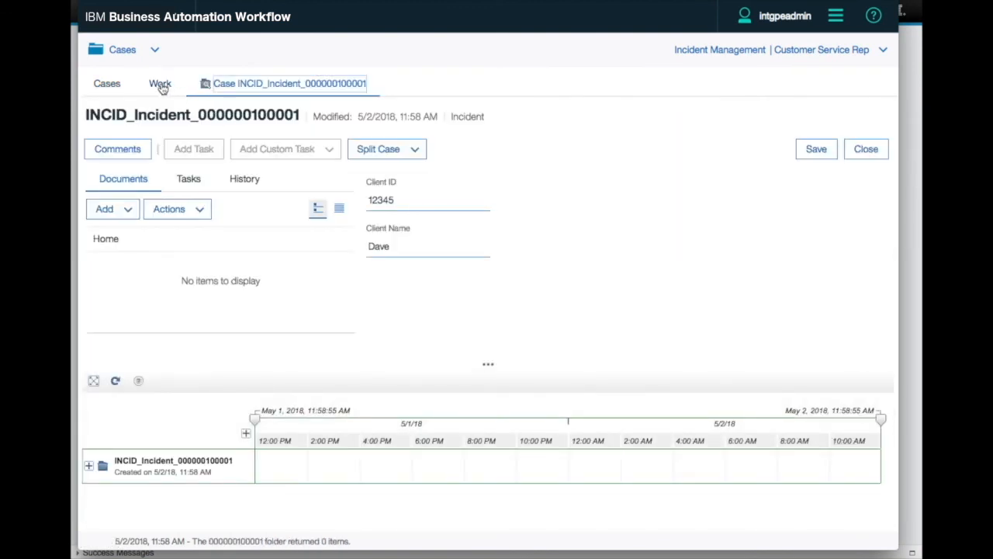
left_click(160, 84)
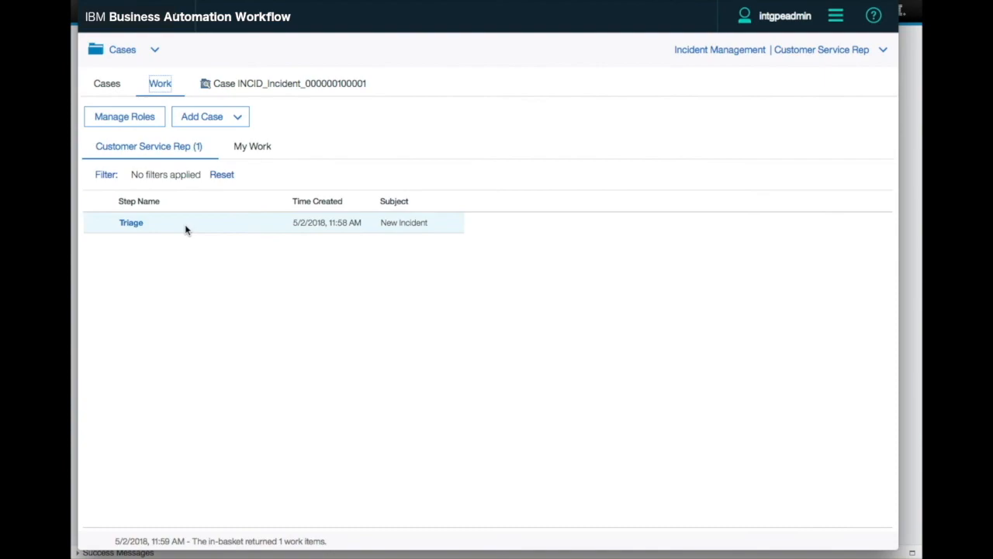